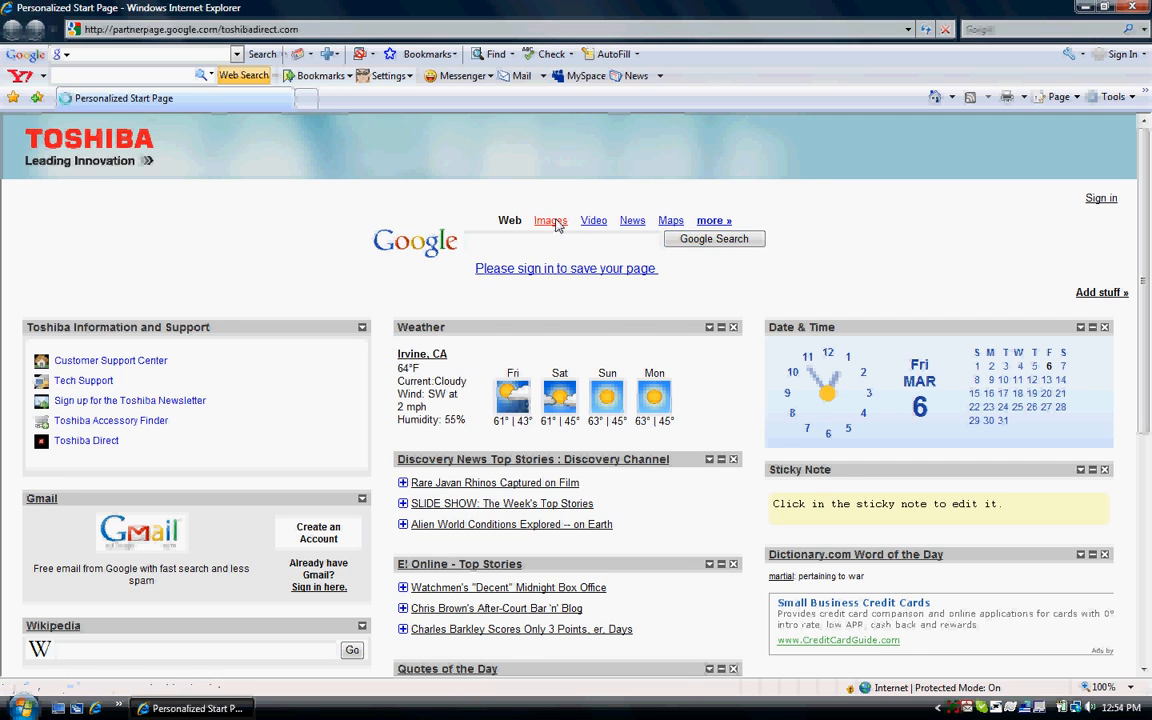
# Switch to Google image results for 'turkey', copy the first turkey photo, and minimize the browser.
pyautogui.click(550, 220)
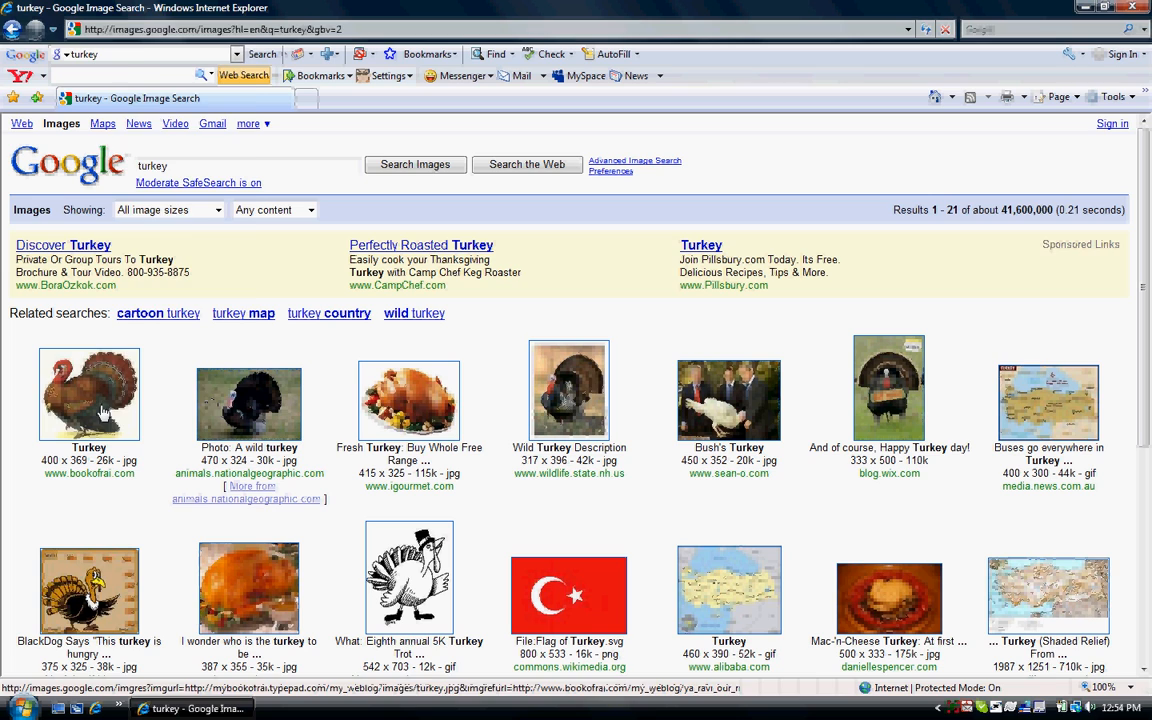
pyautogui.rightClick(89, 394)
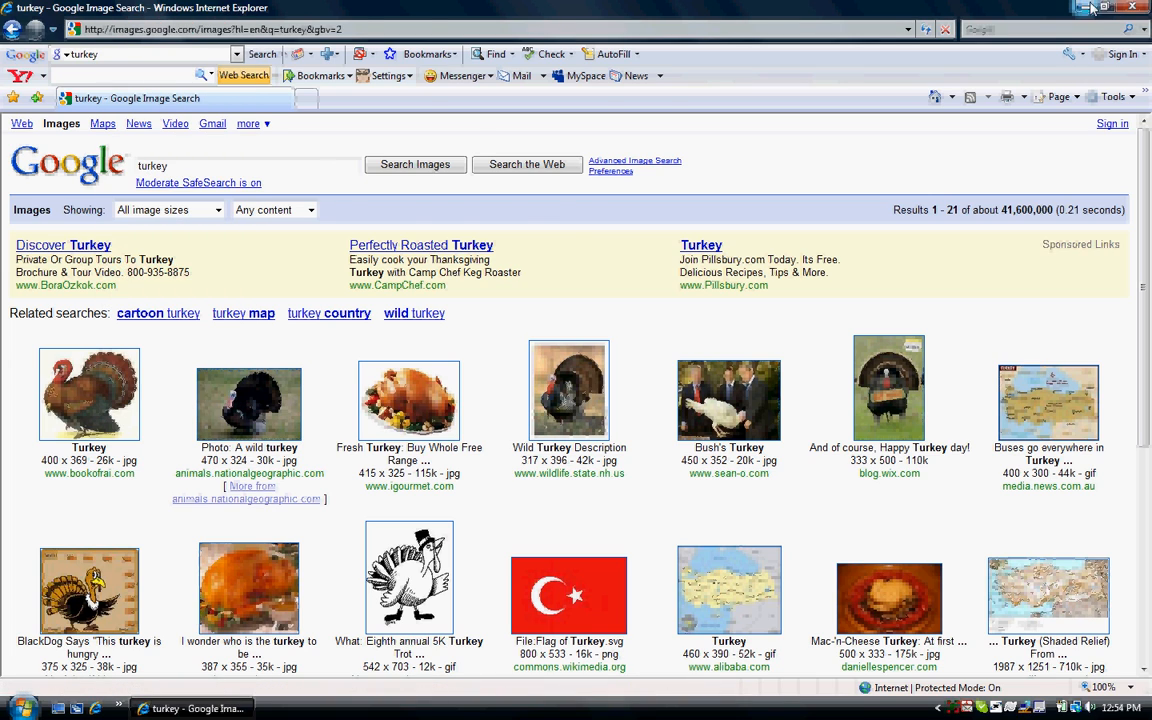
pyautogui.click(1085, 8)
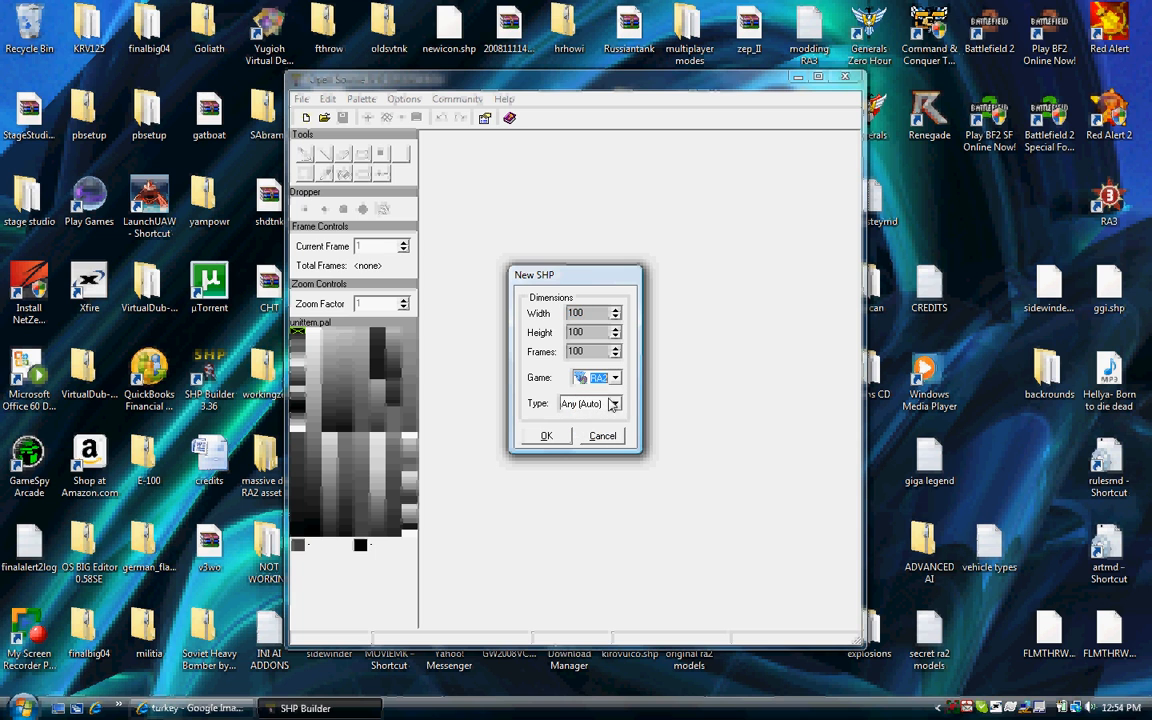
# Create a new SHP with the image type set to Cameo.
pyautogui.click(615, 403)
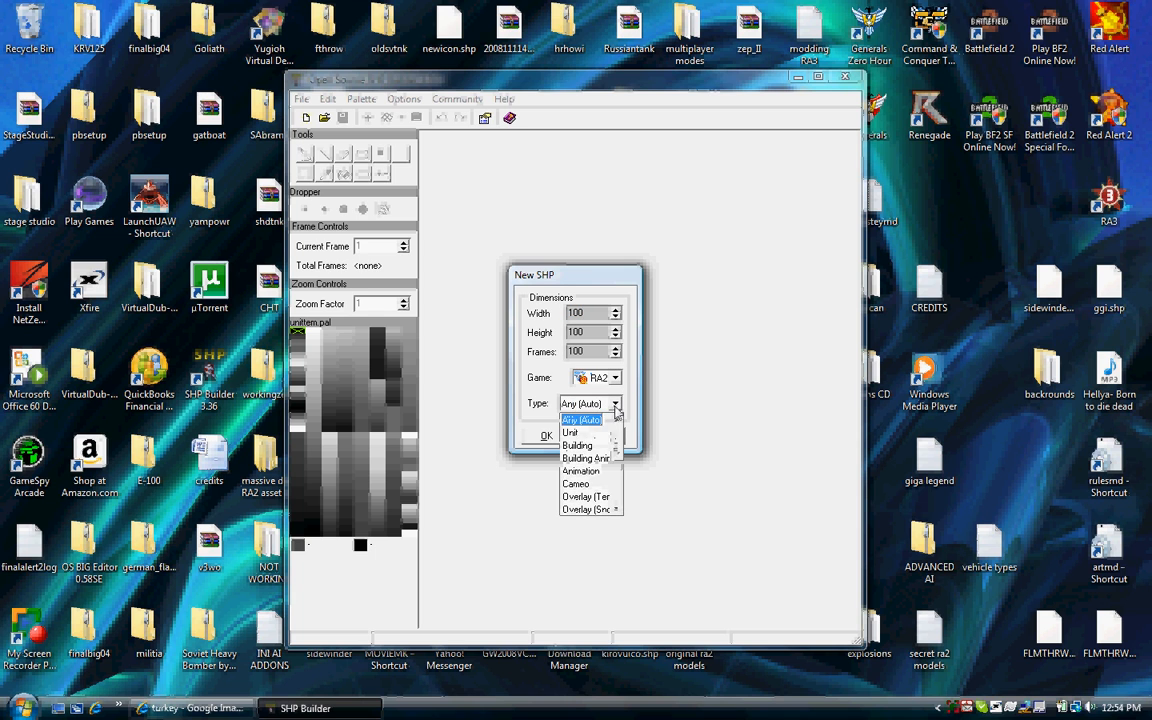
pyautogui.click(575, 483)
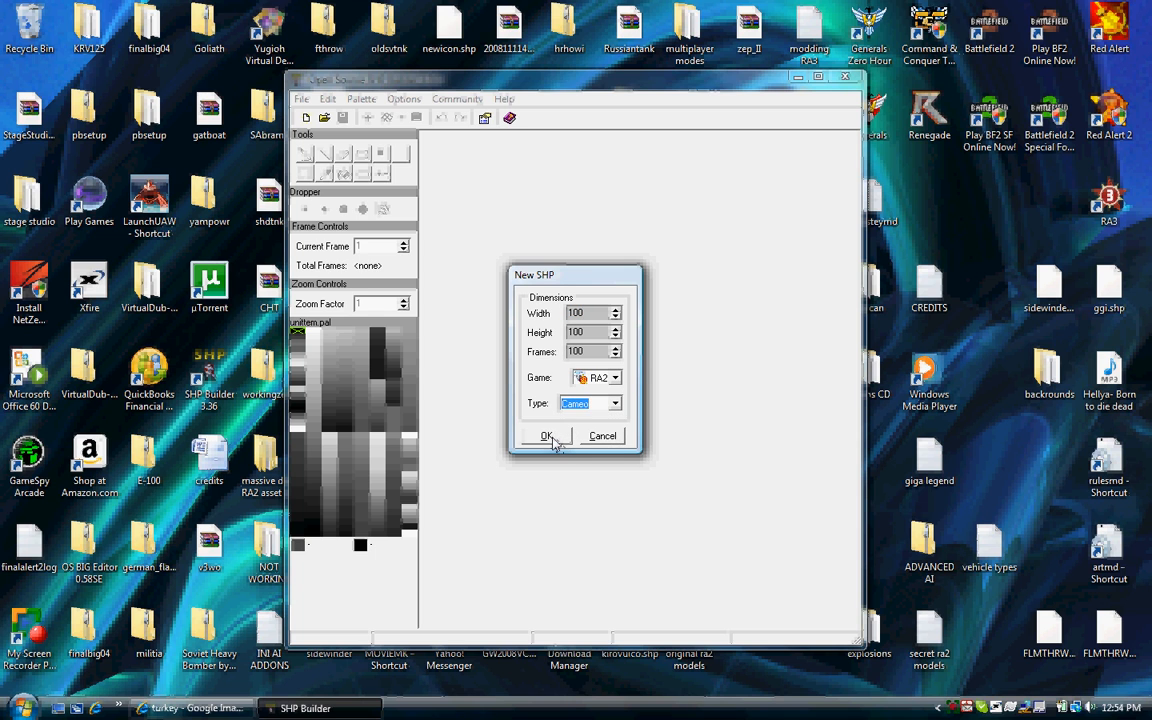
pyautogui.click(546, 435)
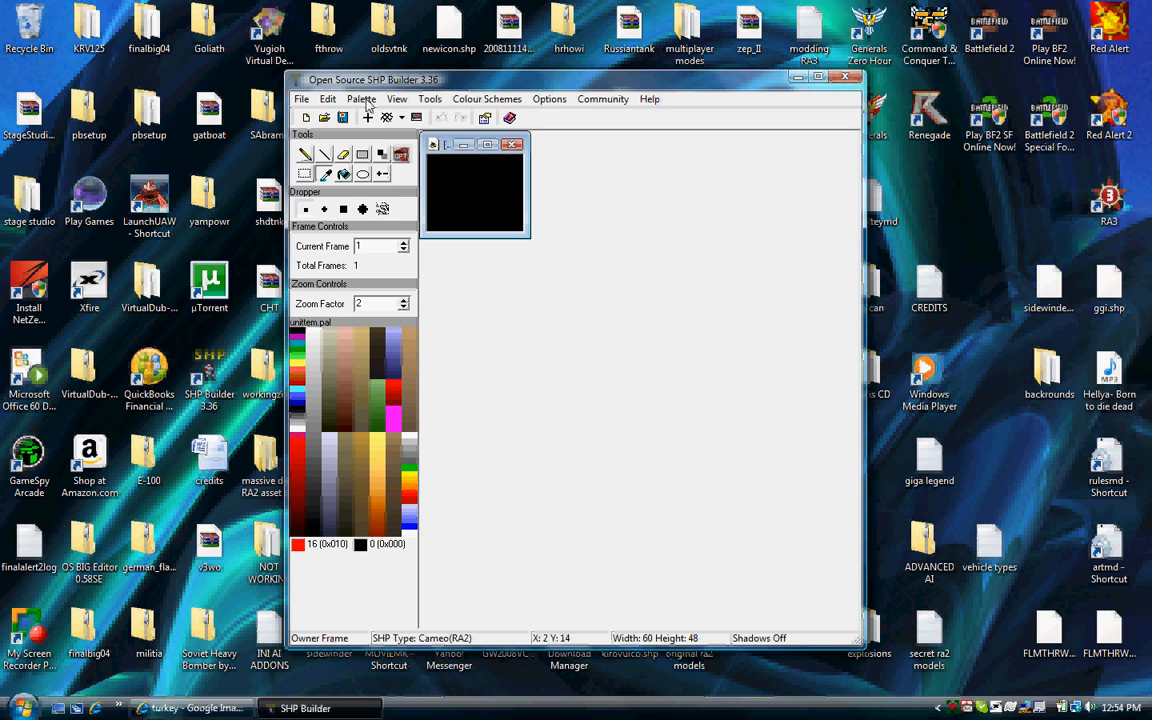
# Load the RA2 cameo.pal, paste the turkey enlarging to 124×114, and apply Conservative Smooth.
pyautogui.click(361, 98)
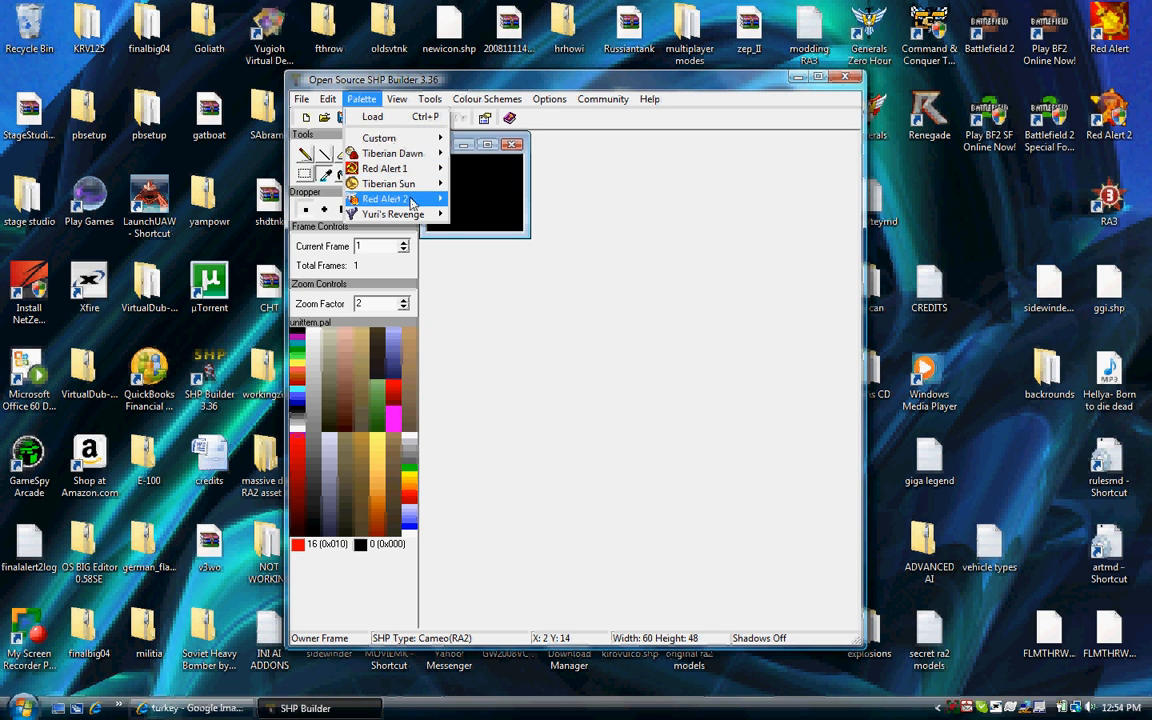
pyautogui.click(385, 198)
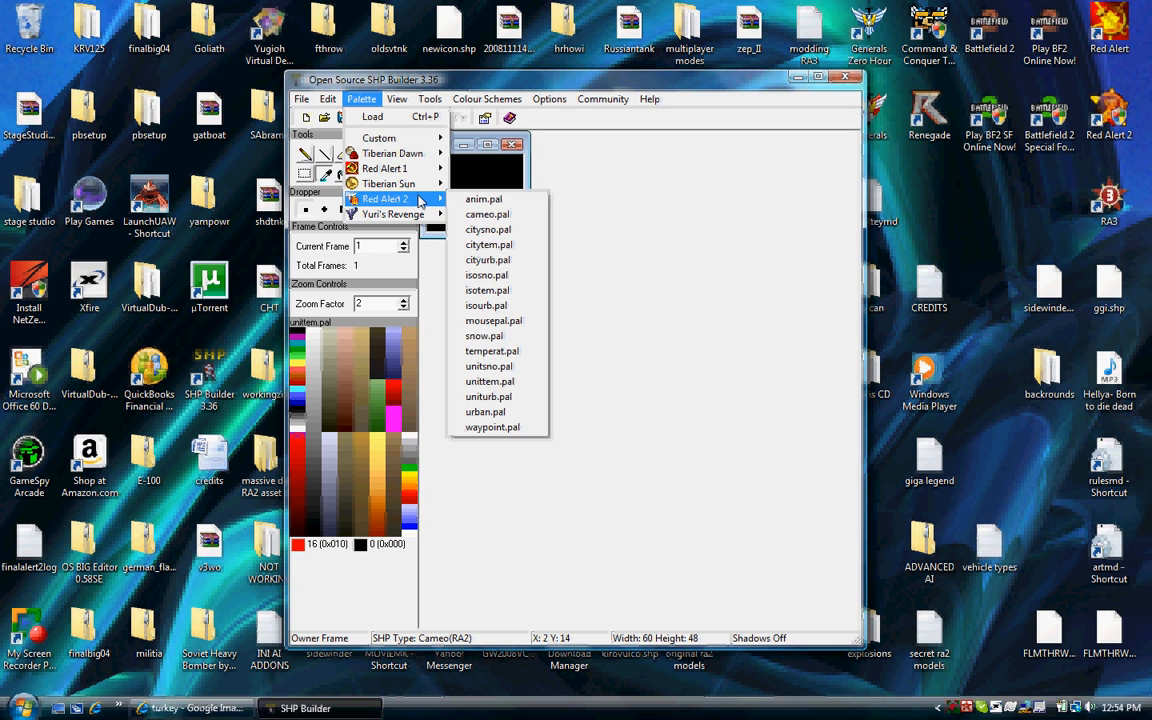
pyautogui.click(487, 214)
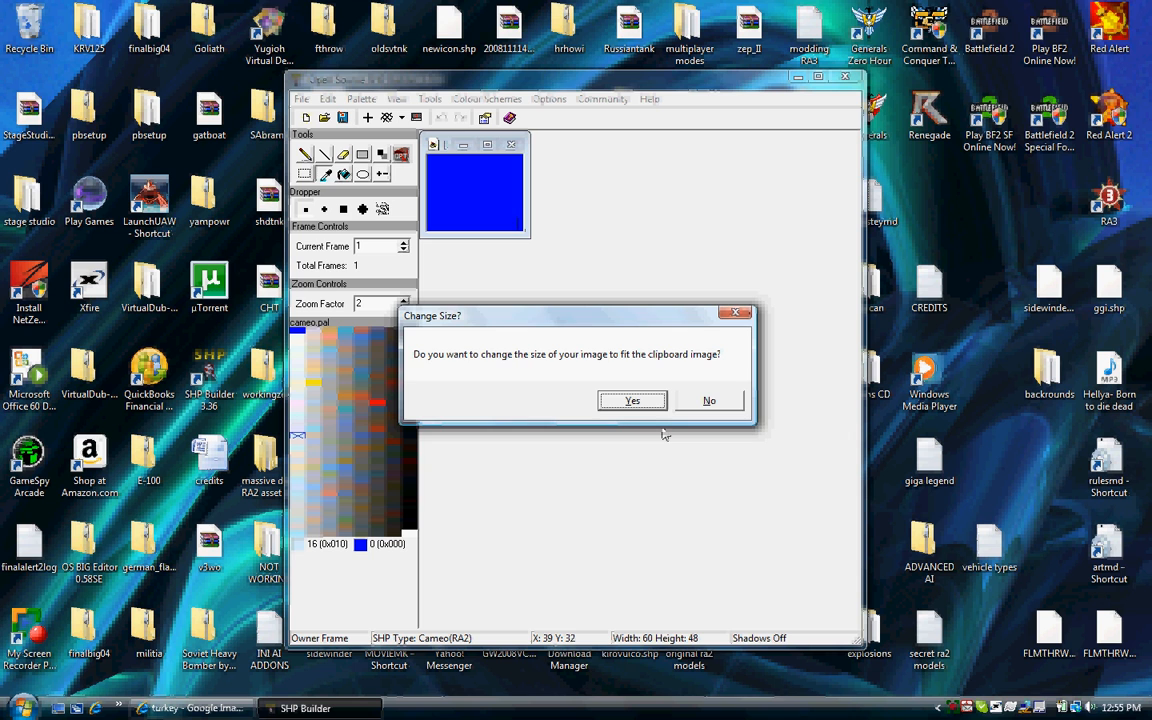
pyautogui.click(632, 400)
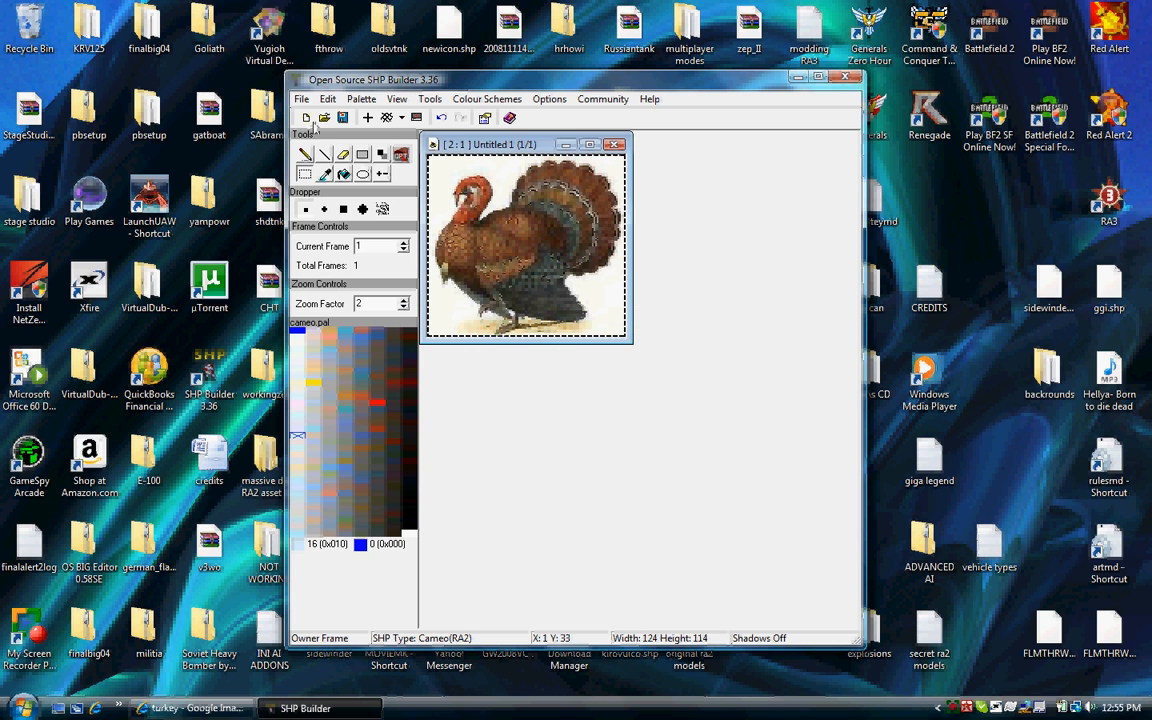
pyautogui.click(430, 98)
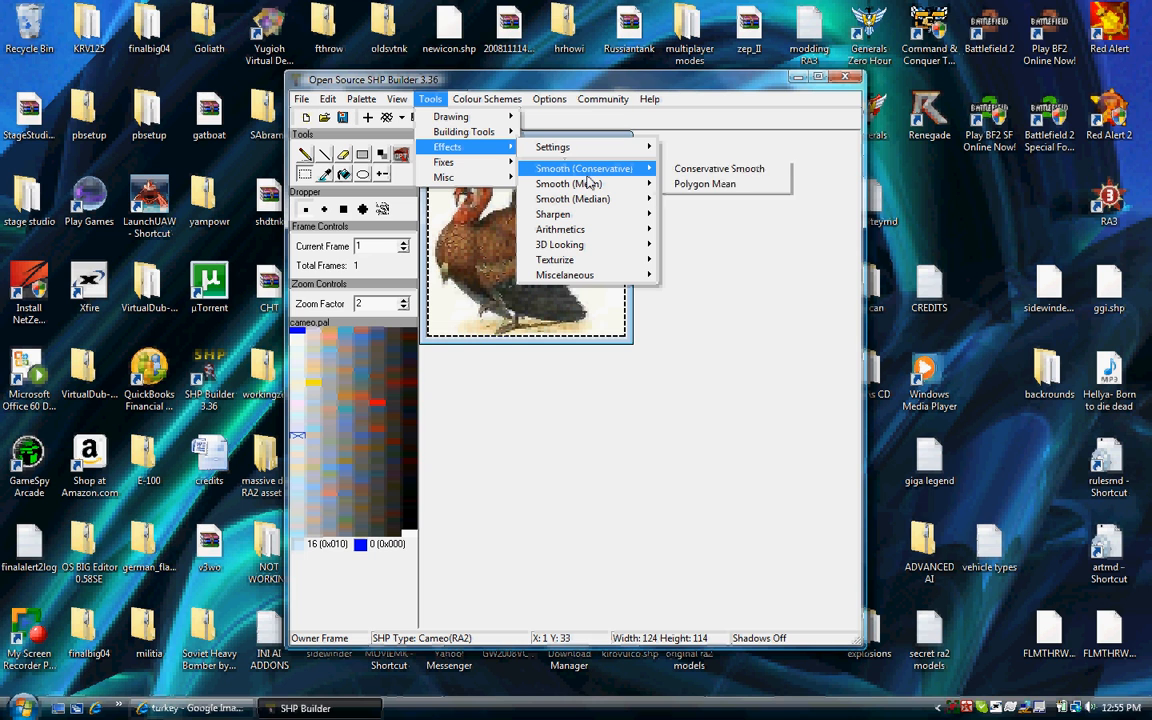
pyautogui.moveTo(718, 168)
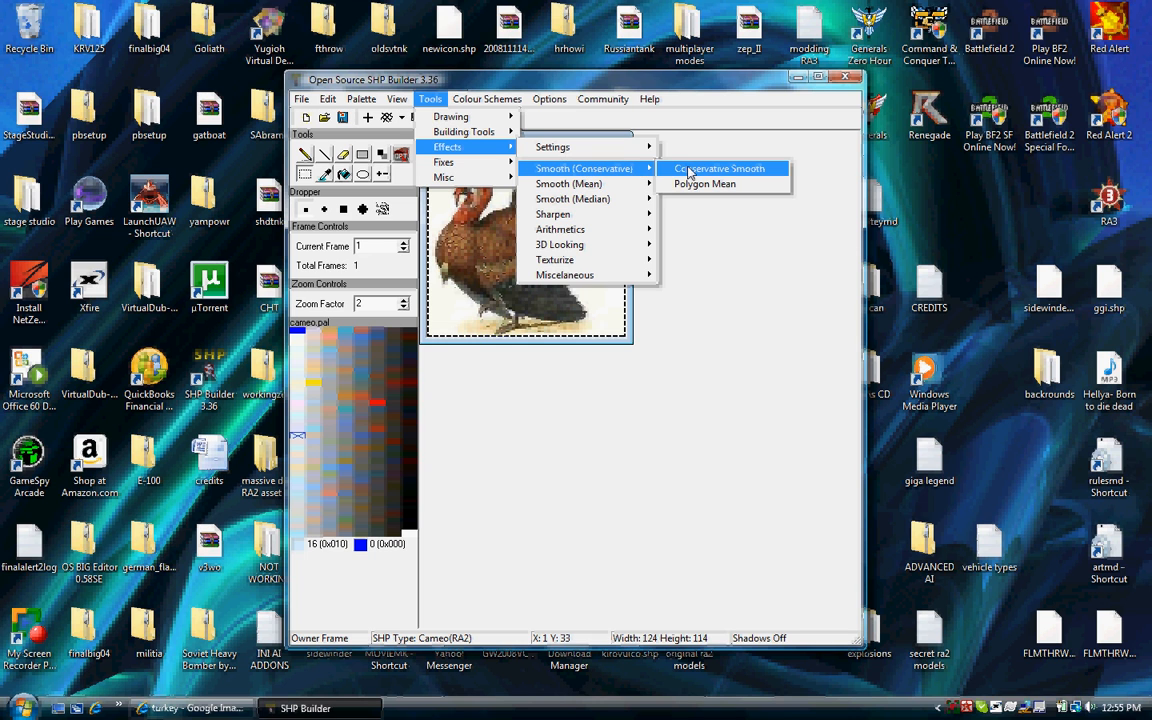
pyautogui.click(719, 168)
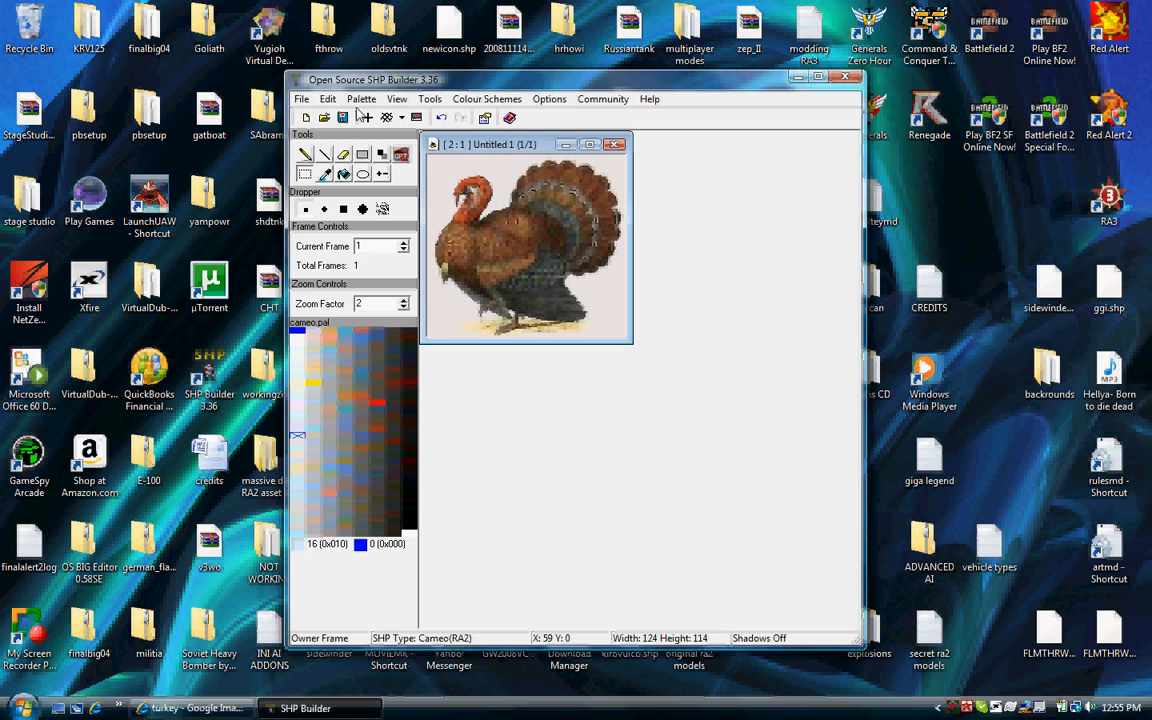
# Resize the turkey image to width 60 and height 48.
pyautogui.click(327, 98)
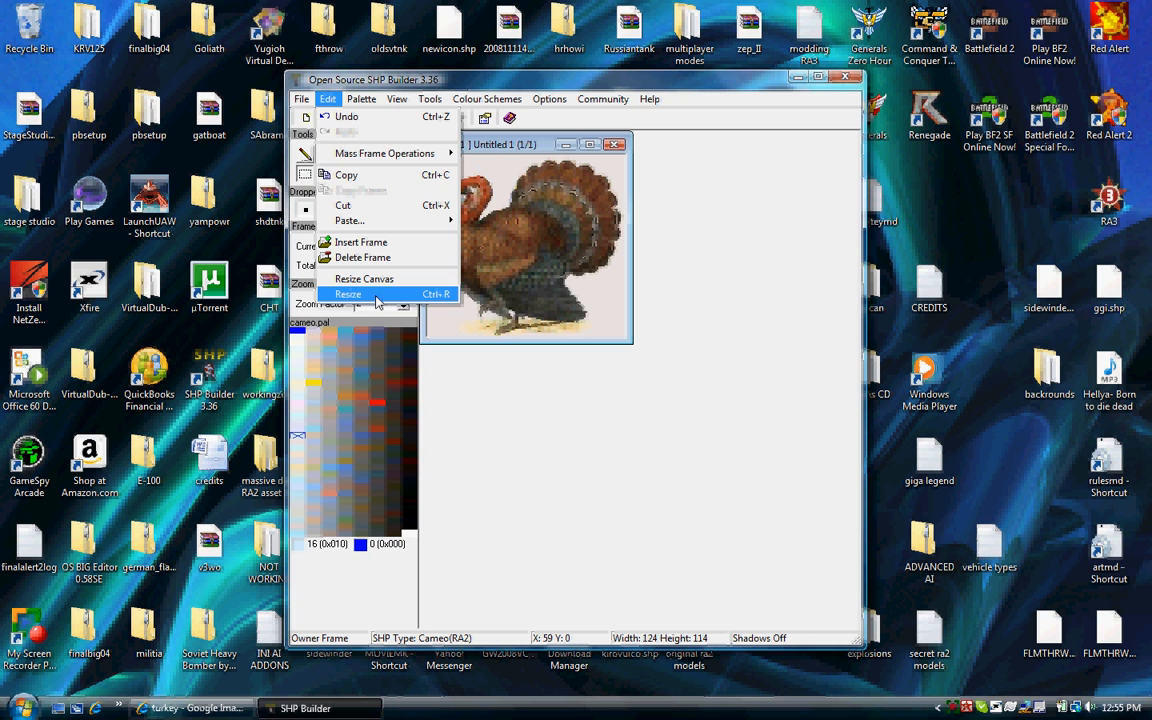
pyautogui.click(349, 294)
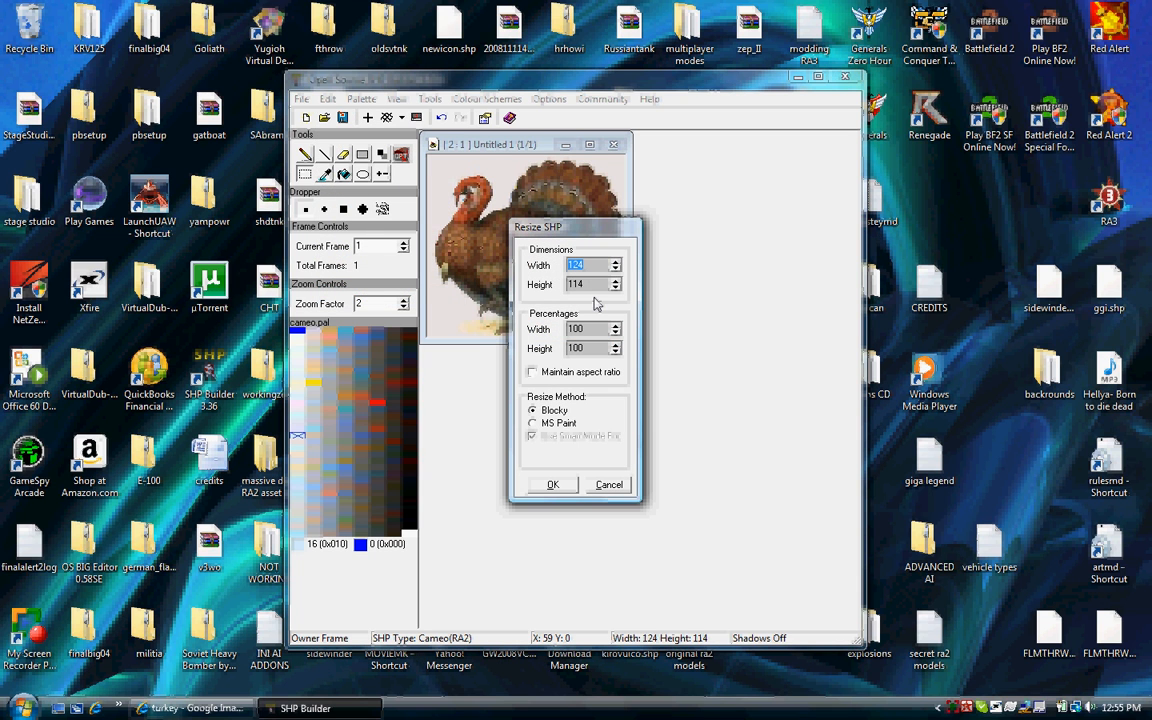
pyautogui.write('60')
pyautogui.click(589, 284)
pyautogui.write('48')
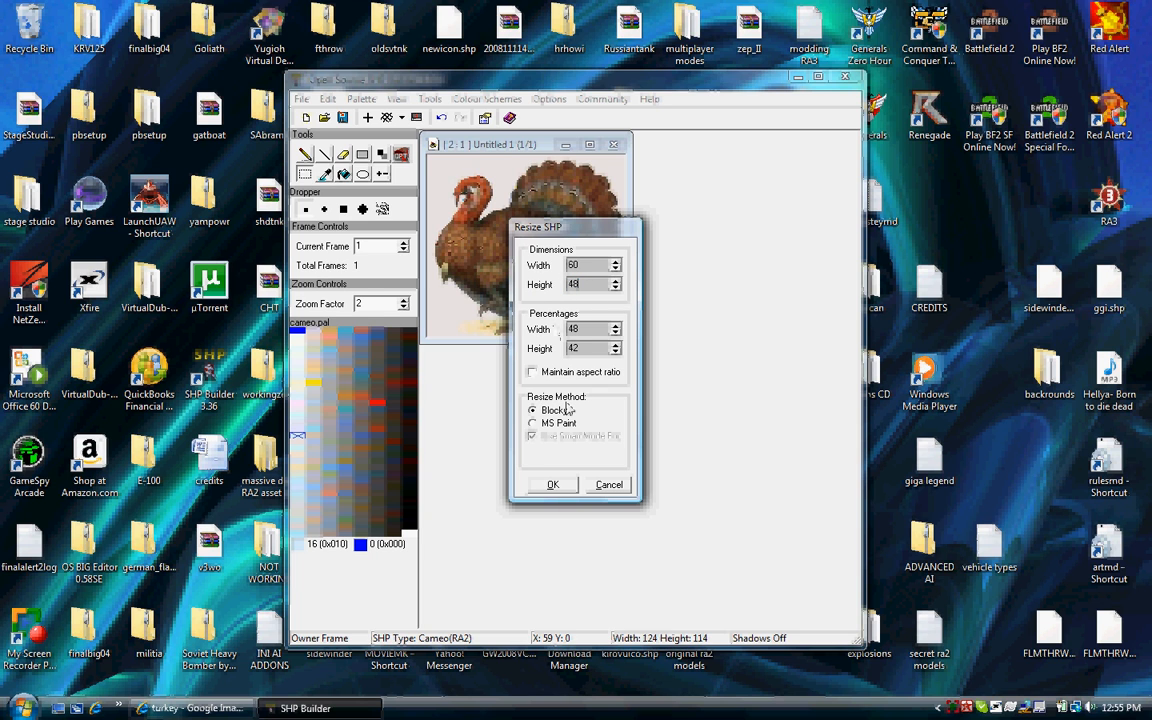
pyautogui.moveTo(463, 523)
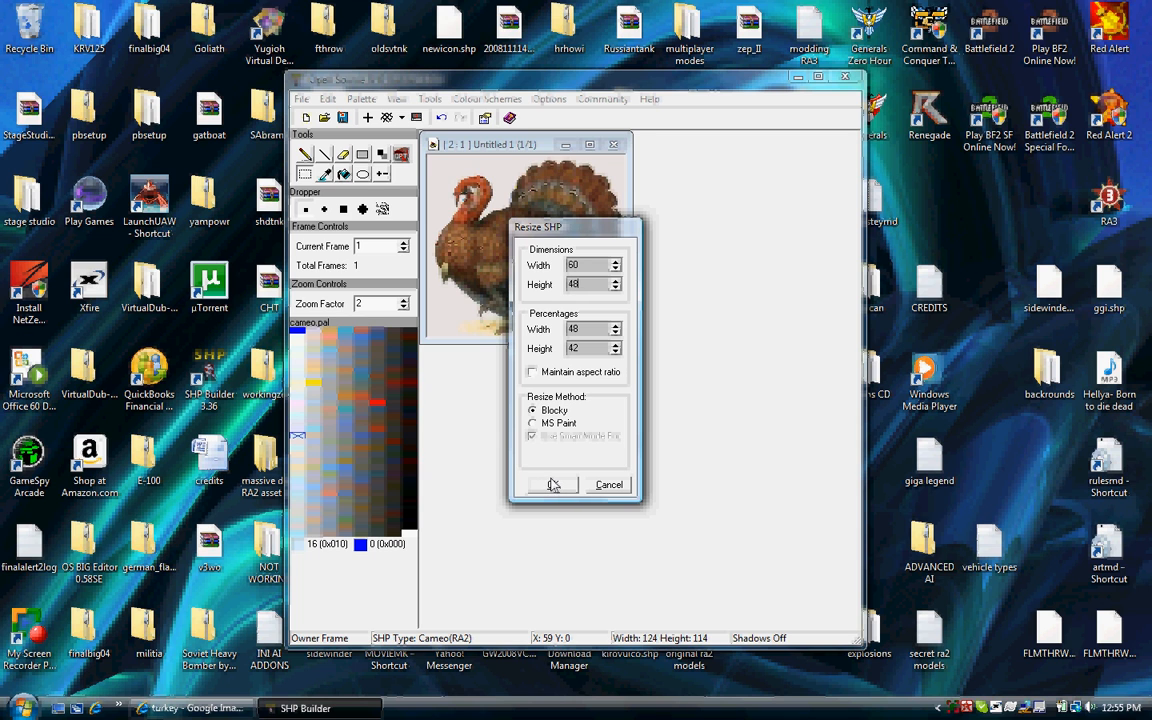
pyautogui.click(551, 485)
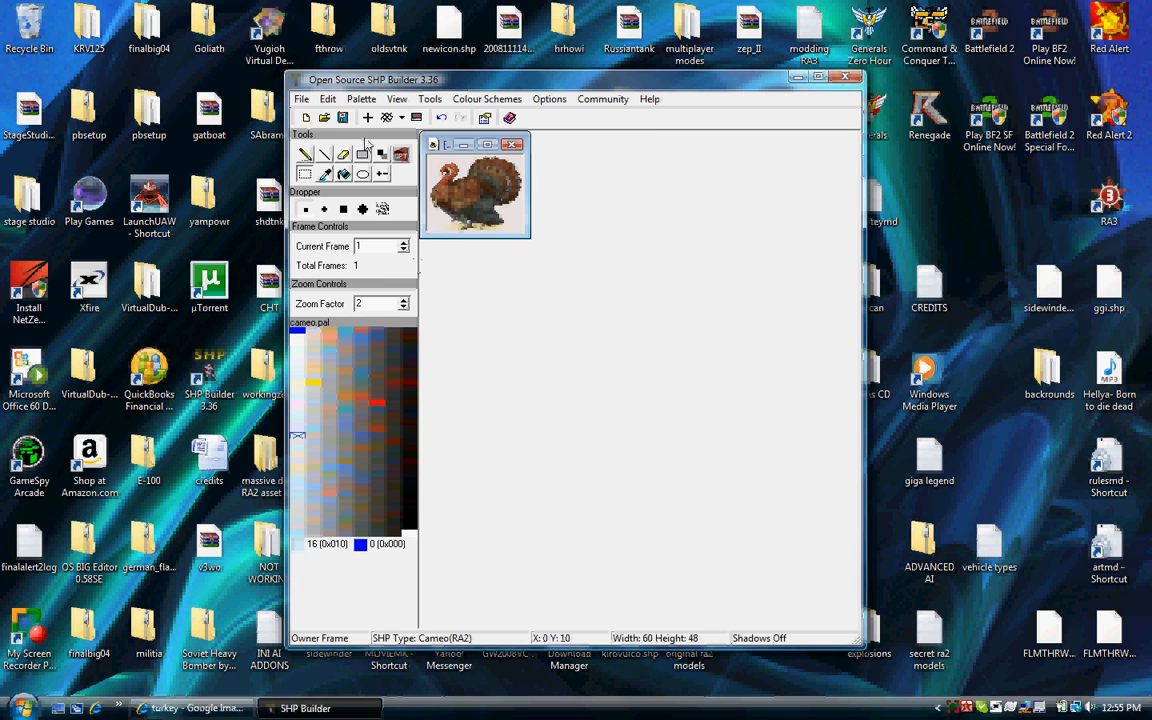
pyautogui.moveTo(313, 96)
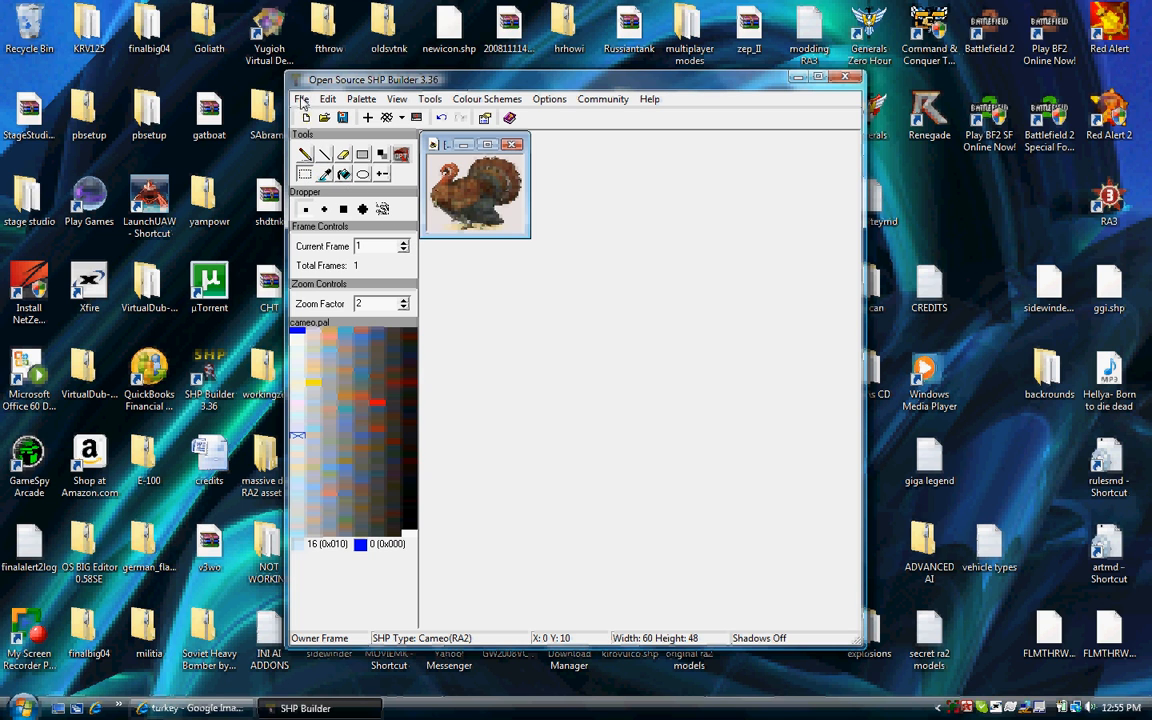
# Save the cameo to the Desktop under the file name 'turkeyicon'.
pyautogui.click(301, 98)
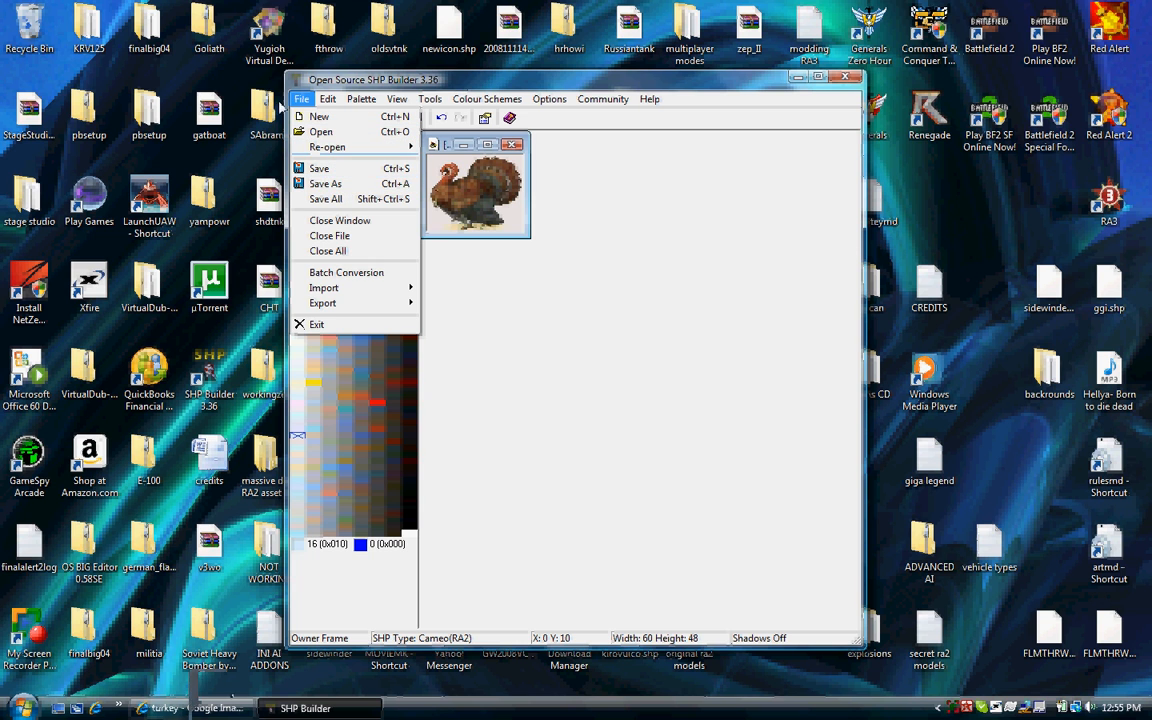
pyautogui.click(325, 183)
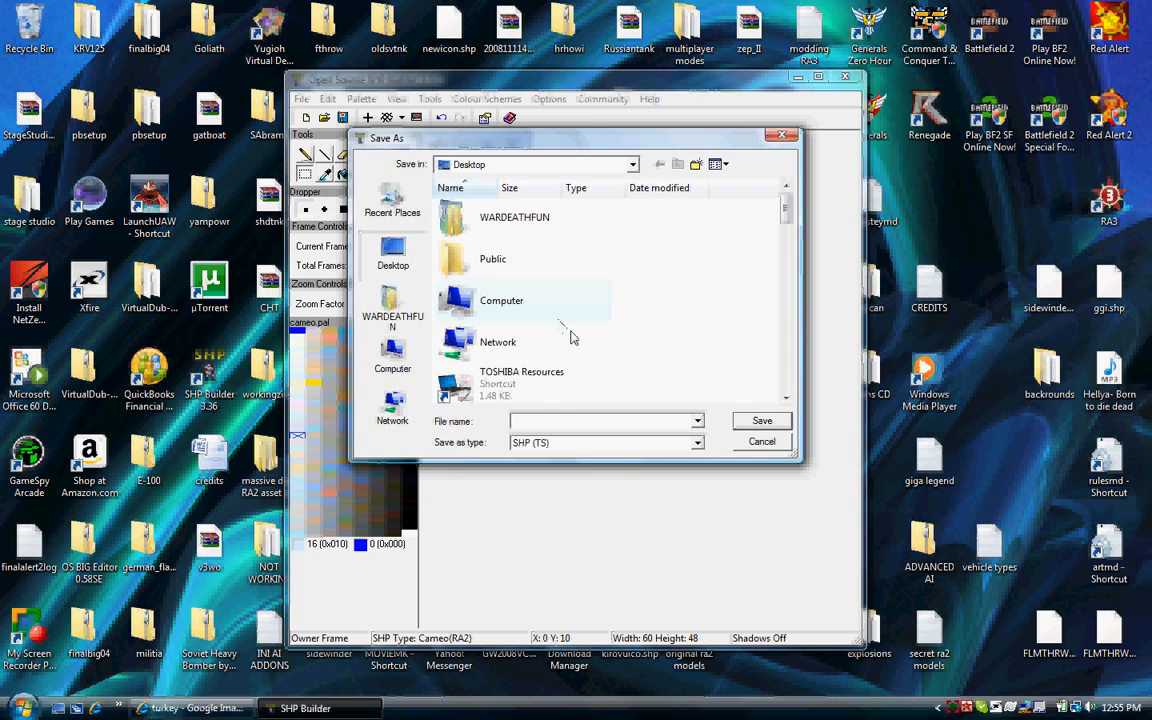
pyautogui.moveTo(647, 482)
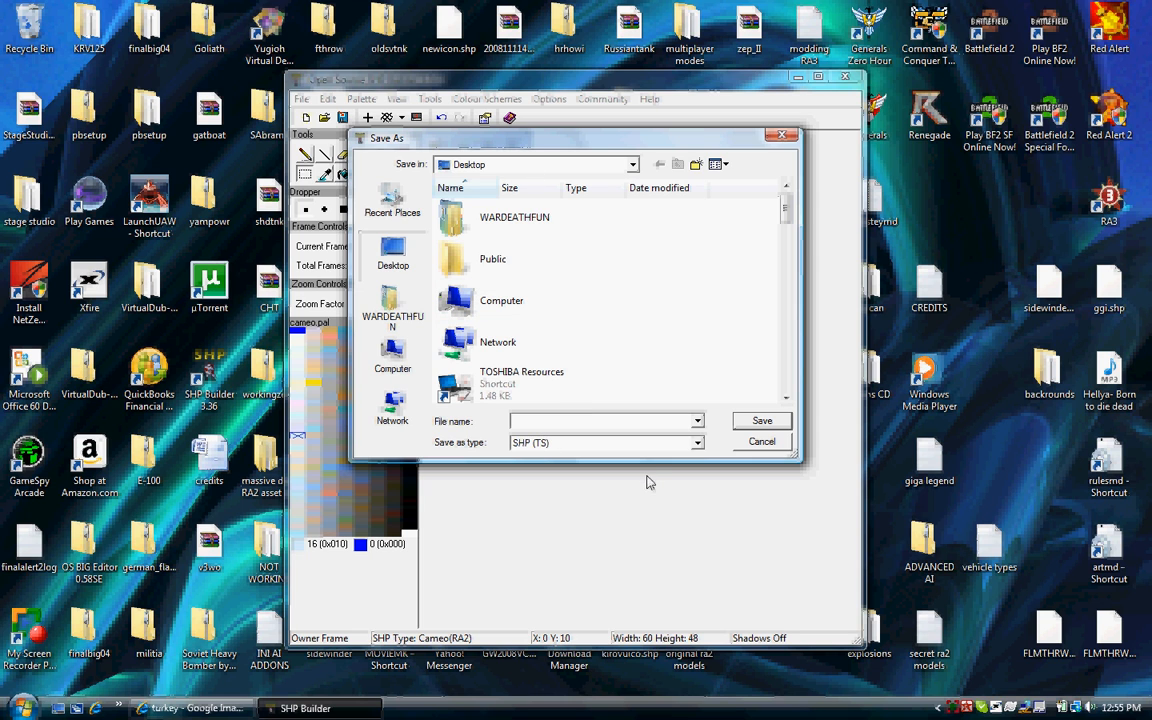
pyautogui.click(600, 420)
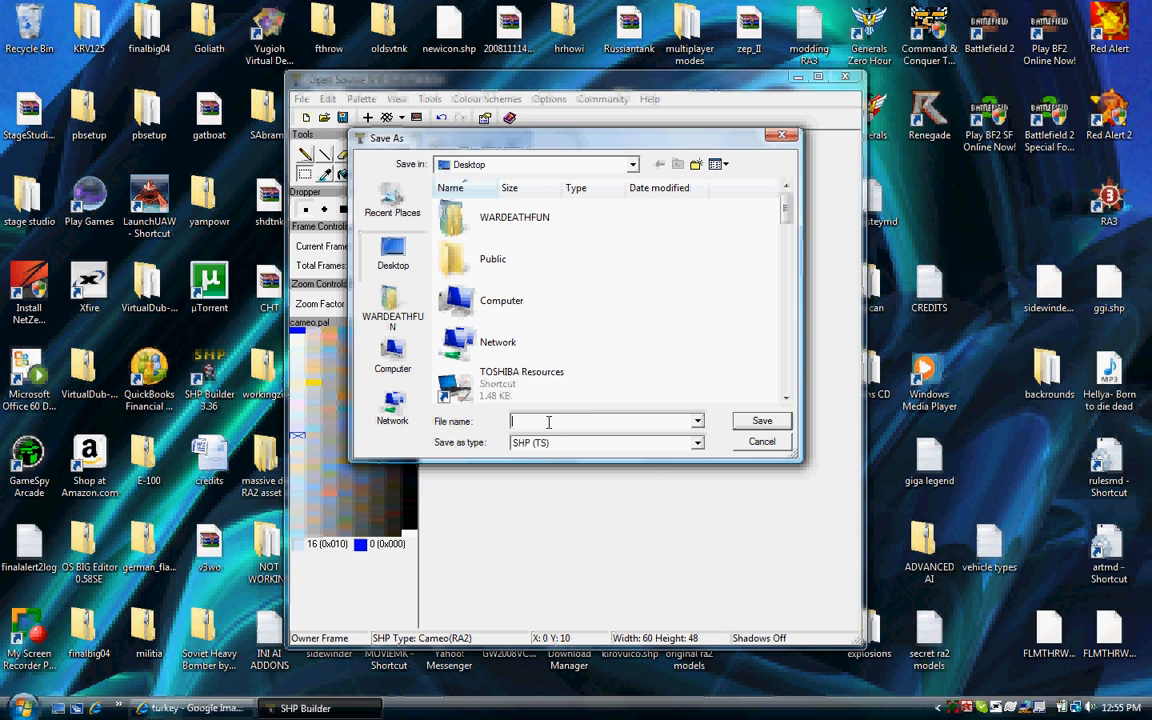
pyautogui.write('turkeyicon')
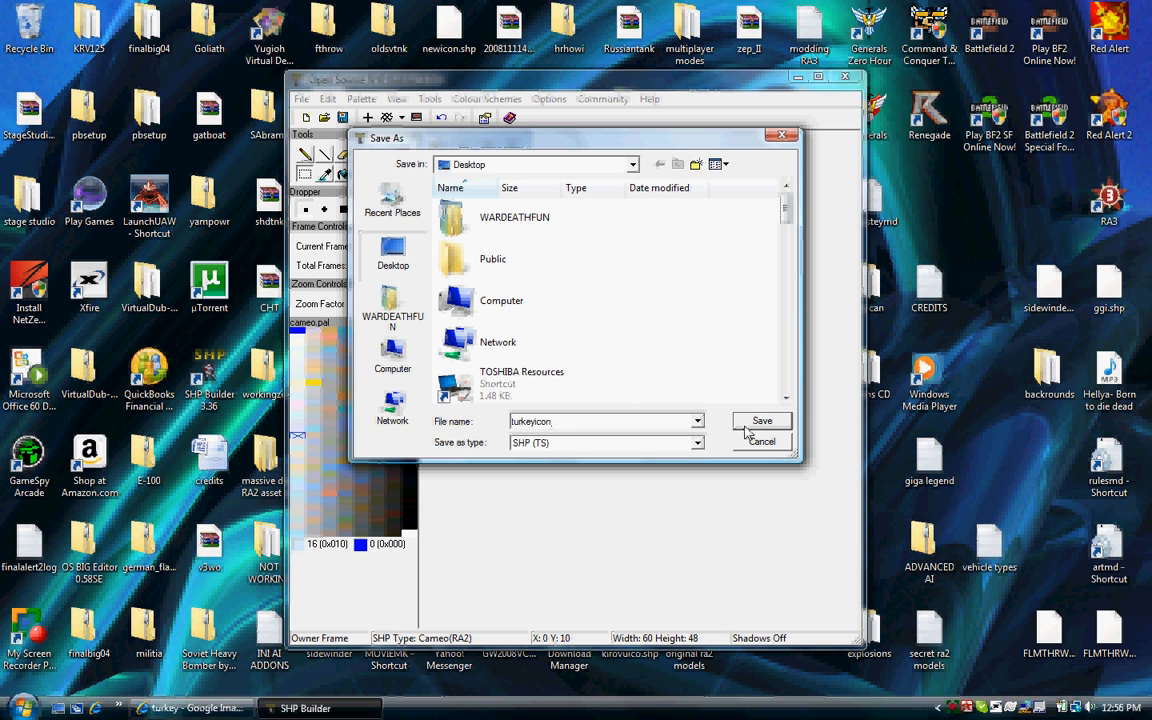
pyautogui.click(761, 420)
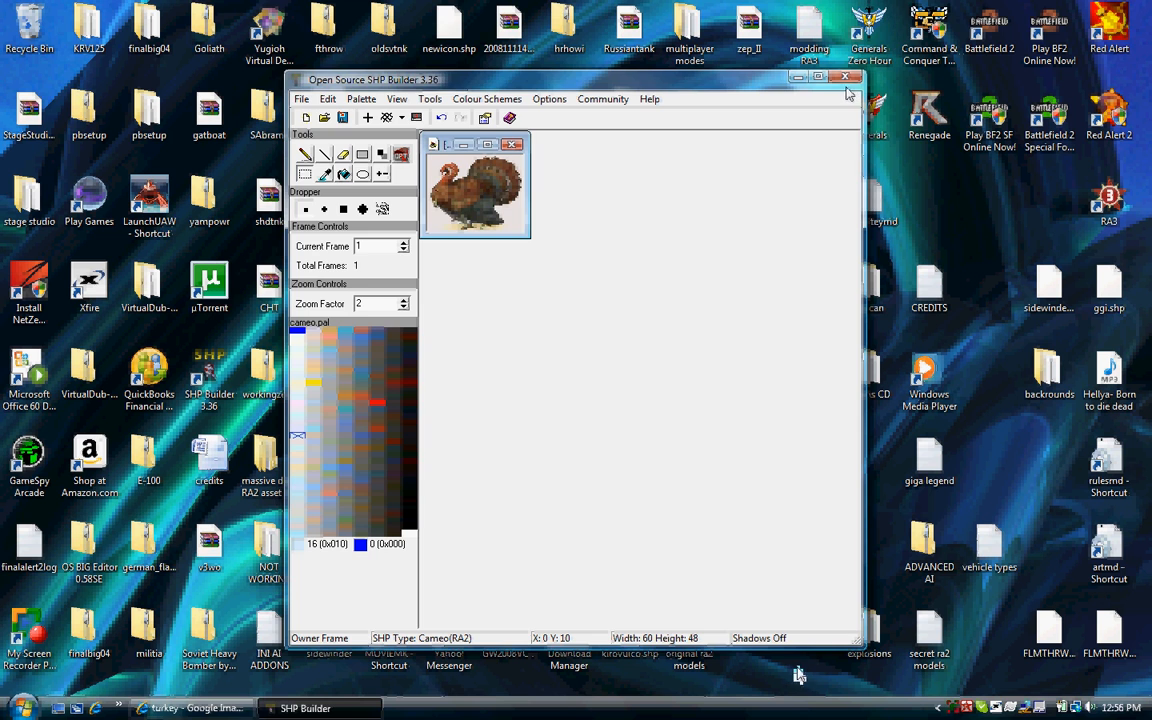
# Close SHP Builder and change the [CONS] Cameo value in artmd.ini from E2ICON to TURKEYICON.
pyautogui.click(845, 78)
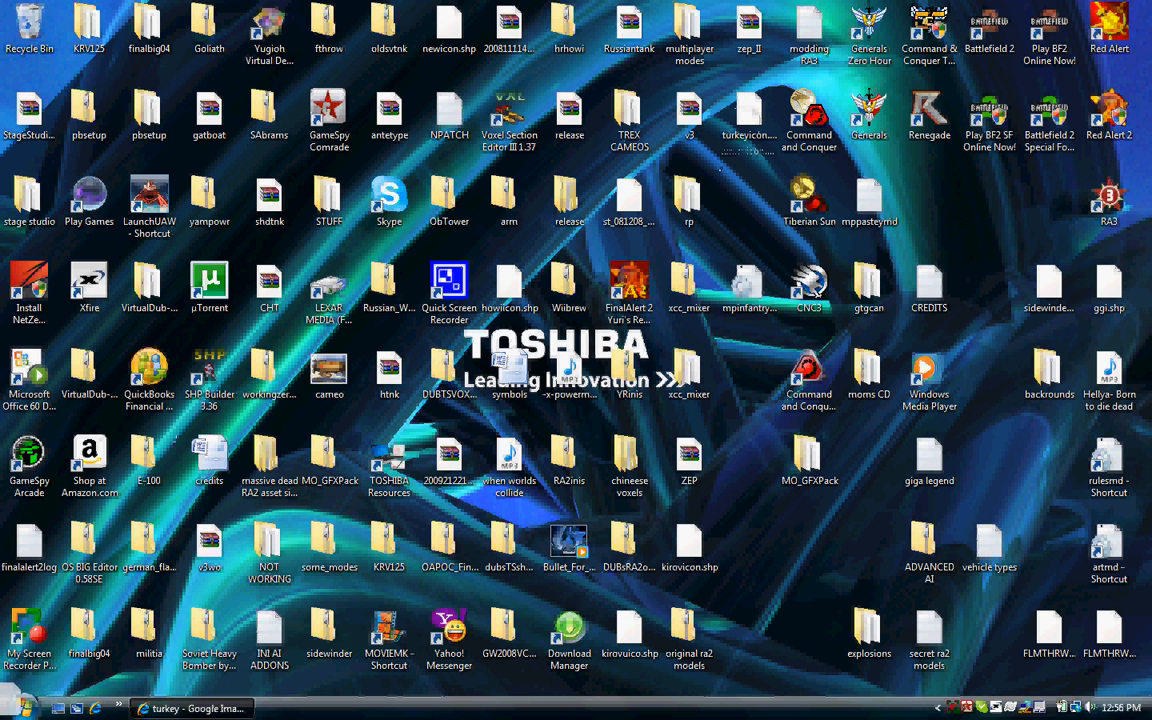
pyautogui.click(14, 708)
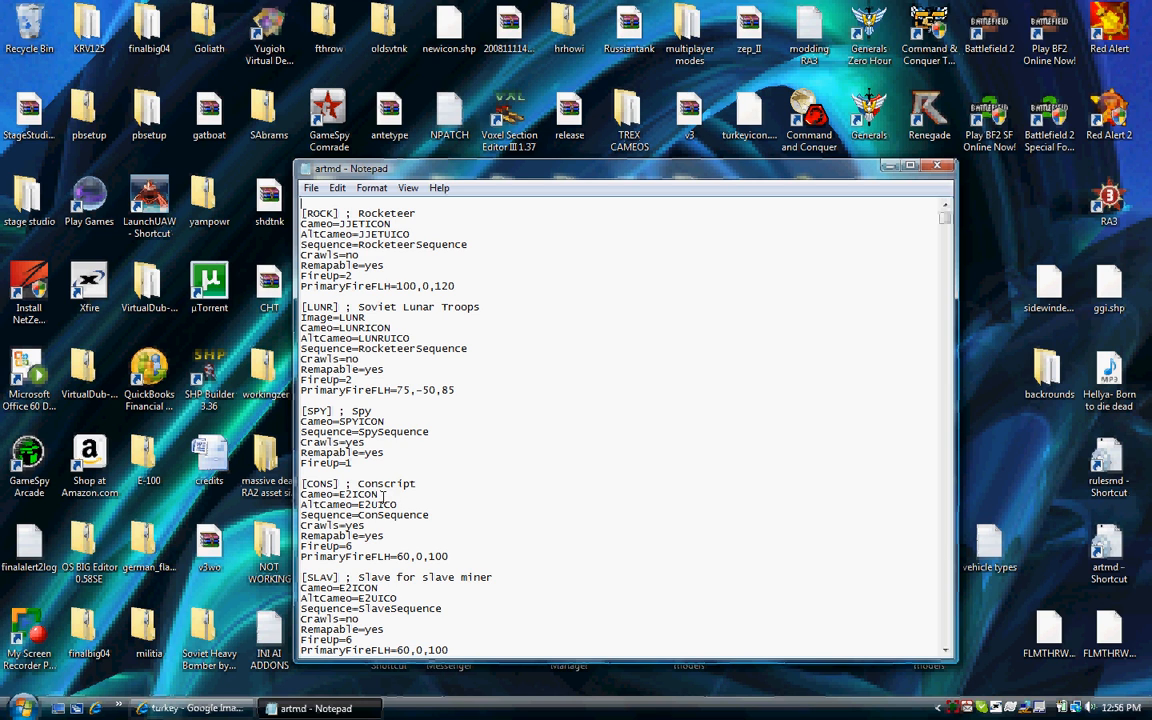
pyautogui.doubleClick(359, 494)
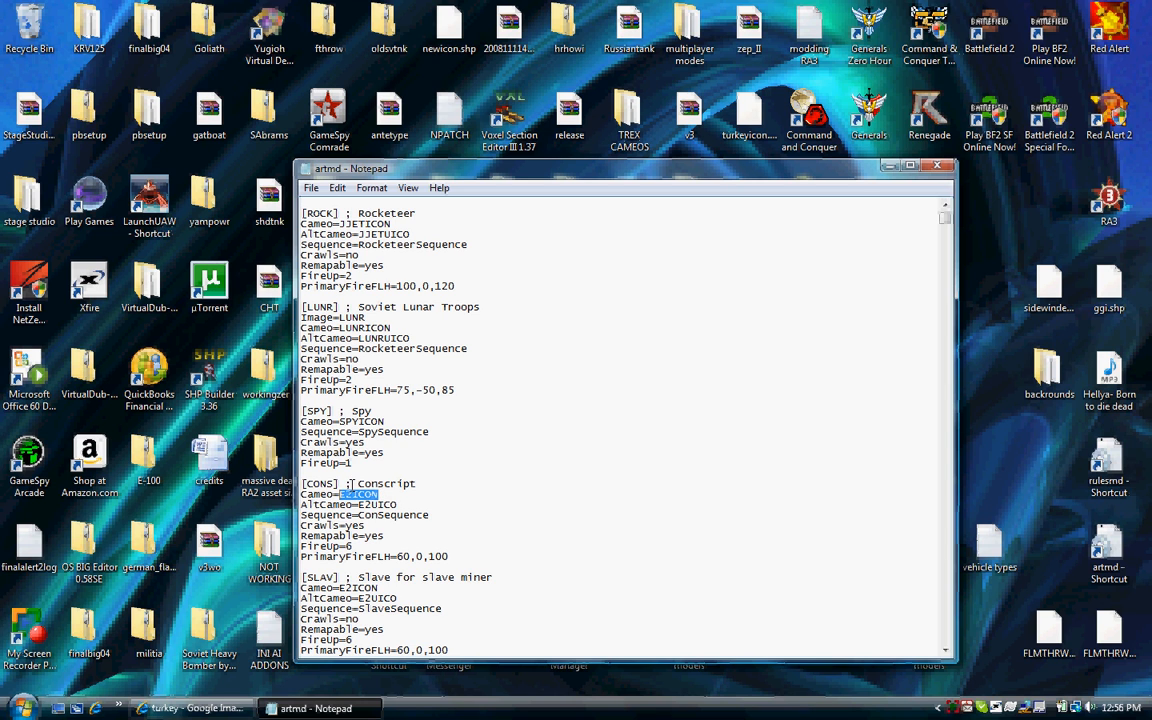
pyautogui.write('TURKEYICON')
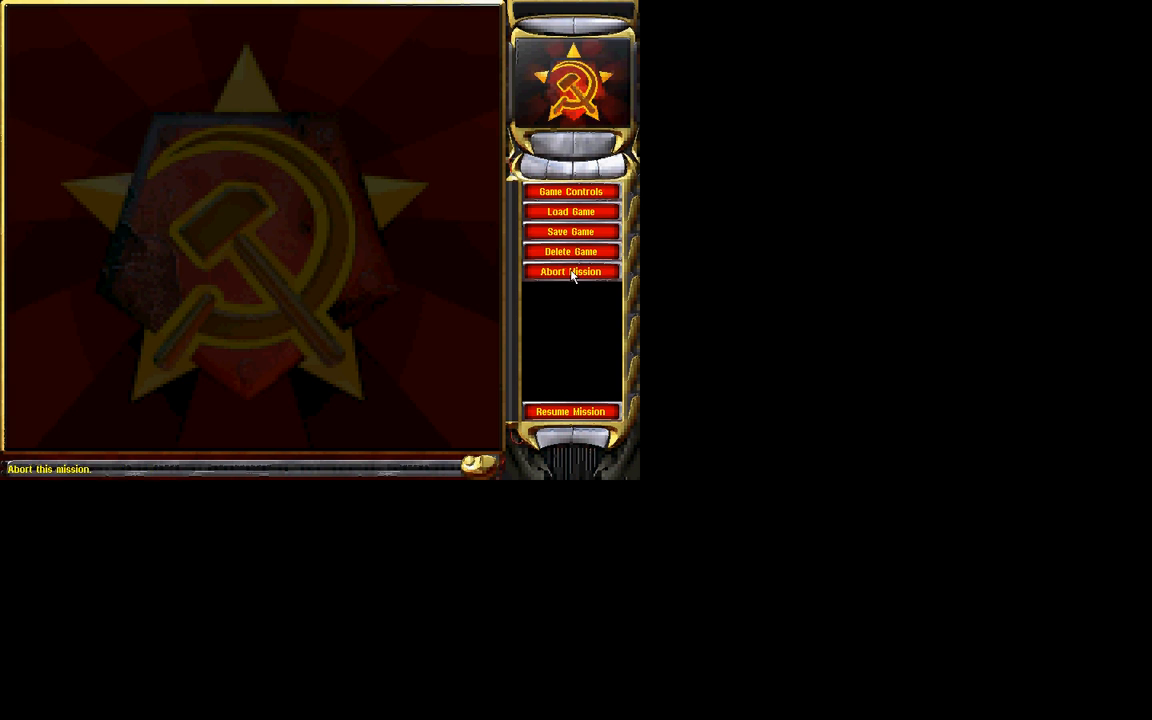
# Abort the test mission and back out through the skirmish screen to the main menu.
pyautogui.click(570, 411)
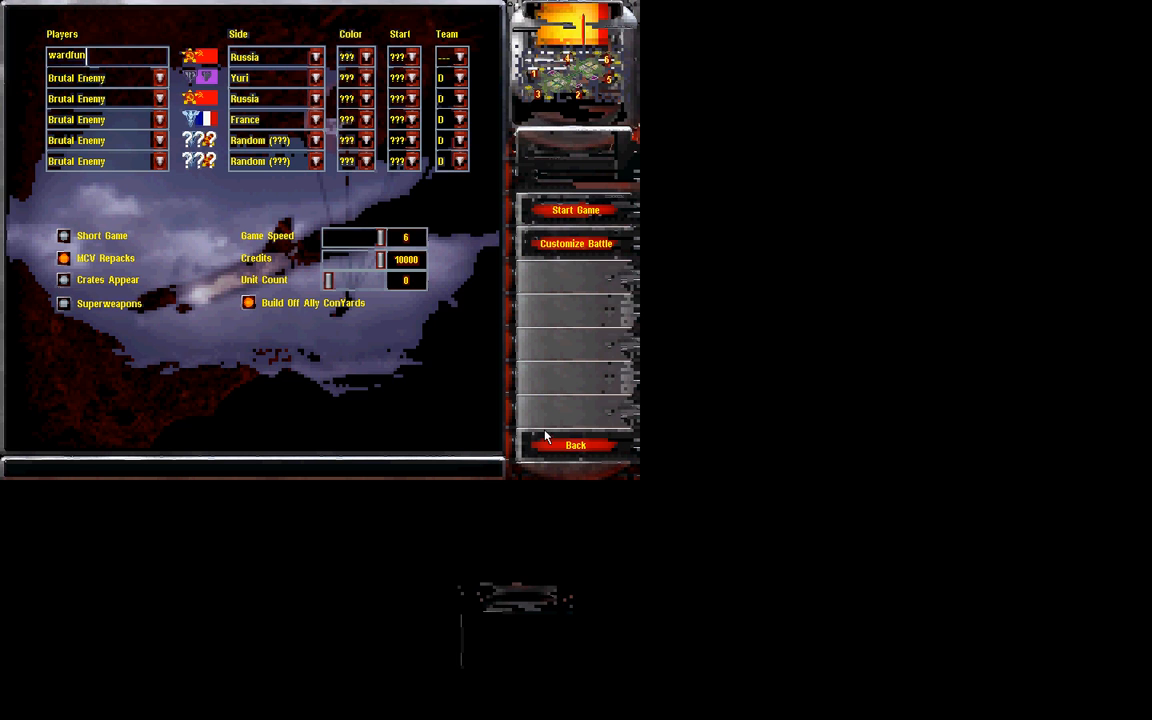
pyautogui.click(575, 445)
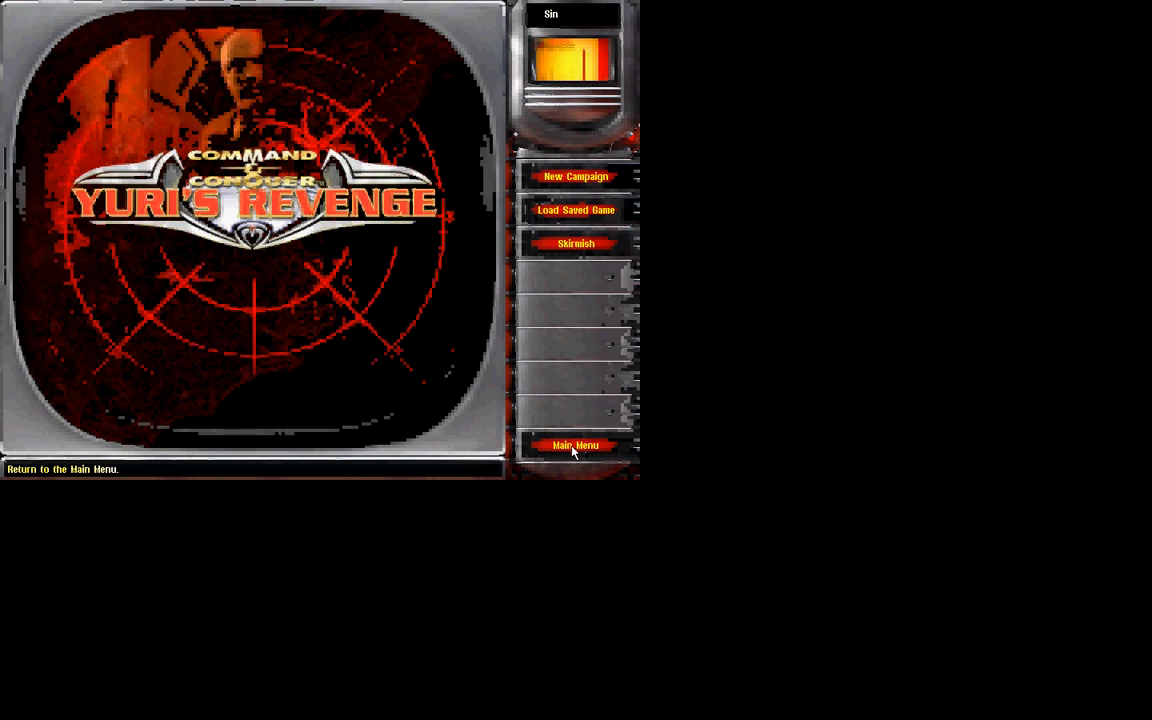
pyautogui.click(575, 445)
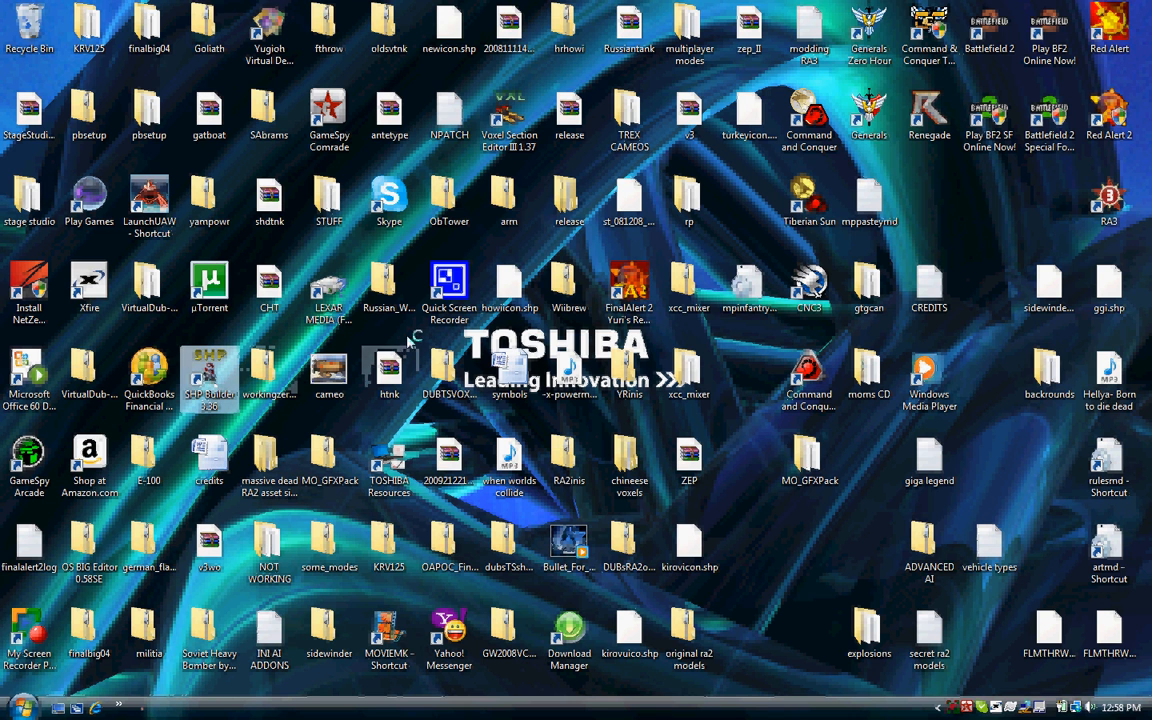
# Relaunch SHP Builder, open turkeyicon.shp, and apply the Red Alert 2 cameo palette.
pyautogui.doubleClick(209, 375)
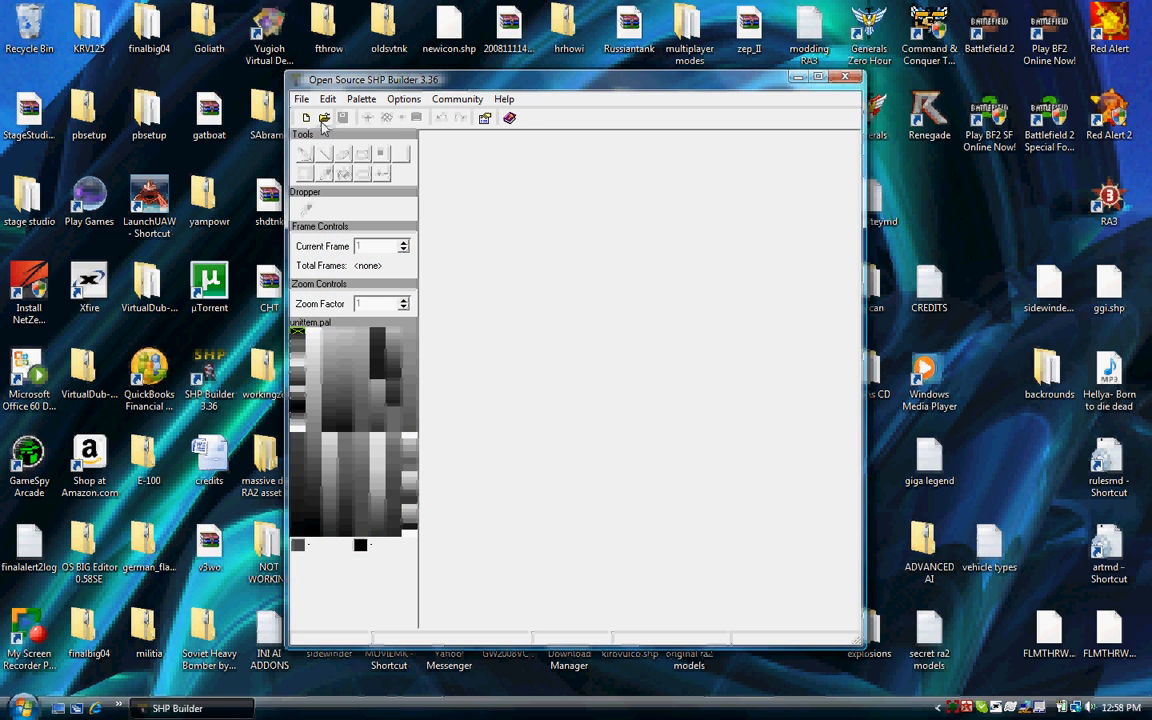
pyautogui.click(324, 118)
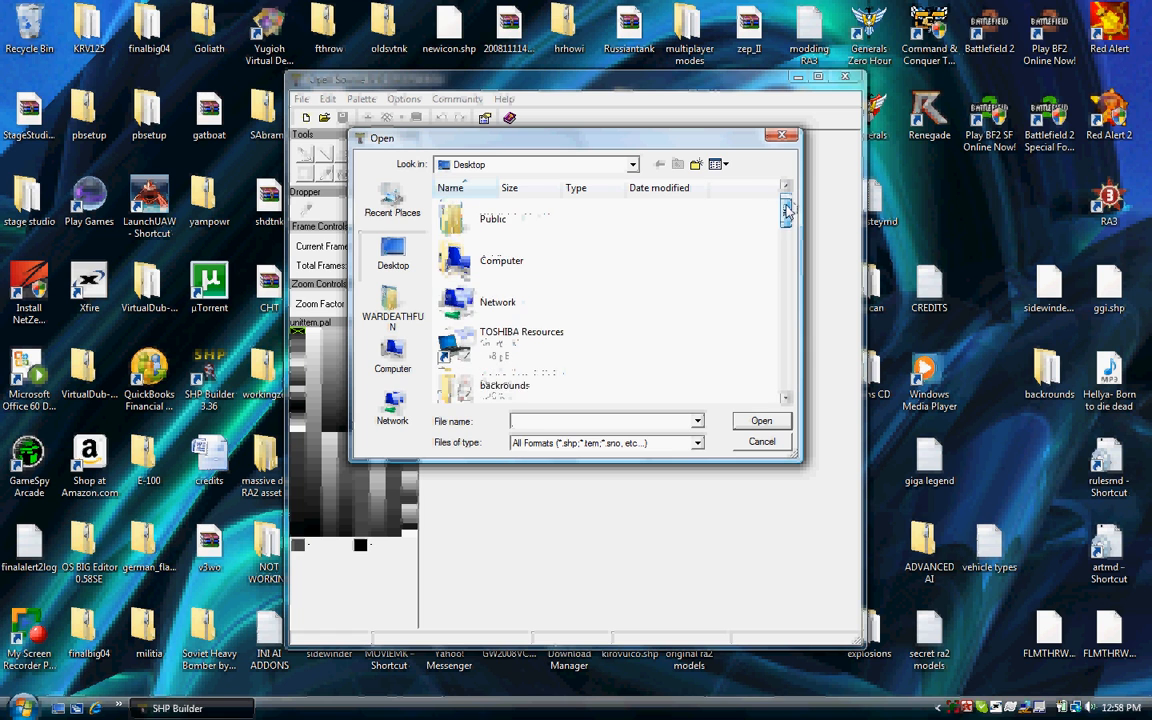
pyautogui.write('tur')
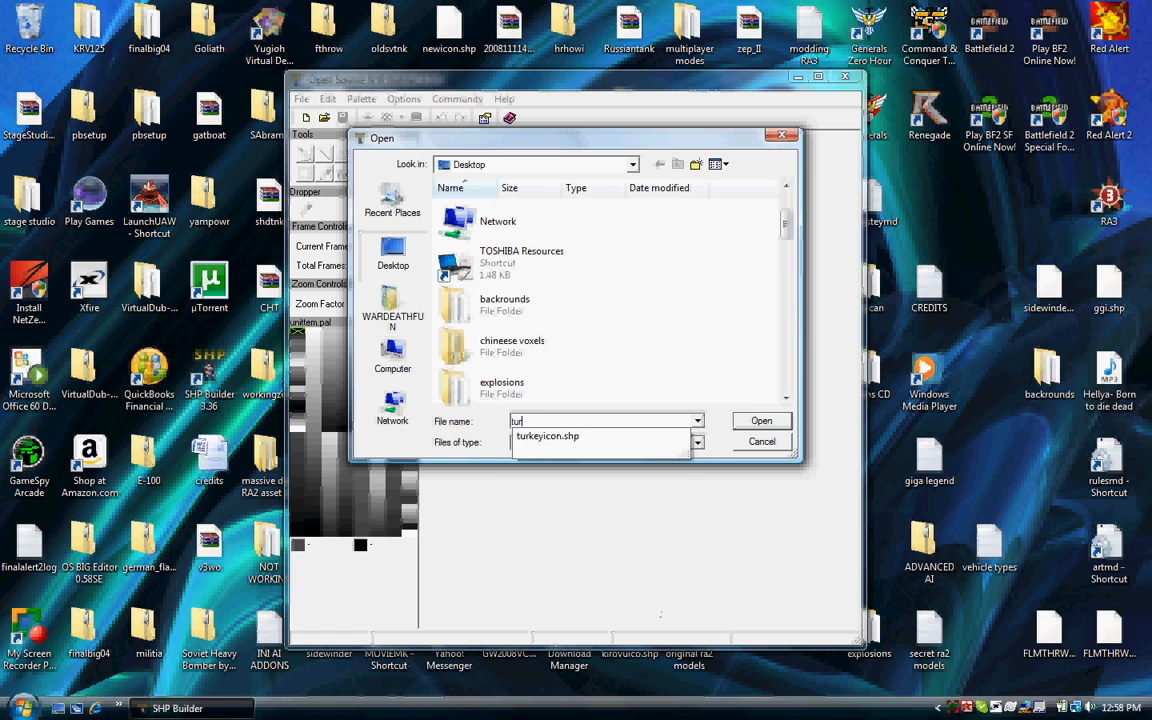
pyautogui.click(761, 420)
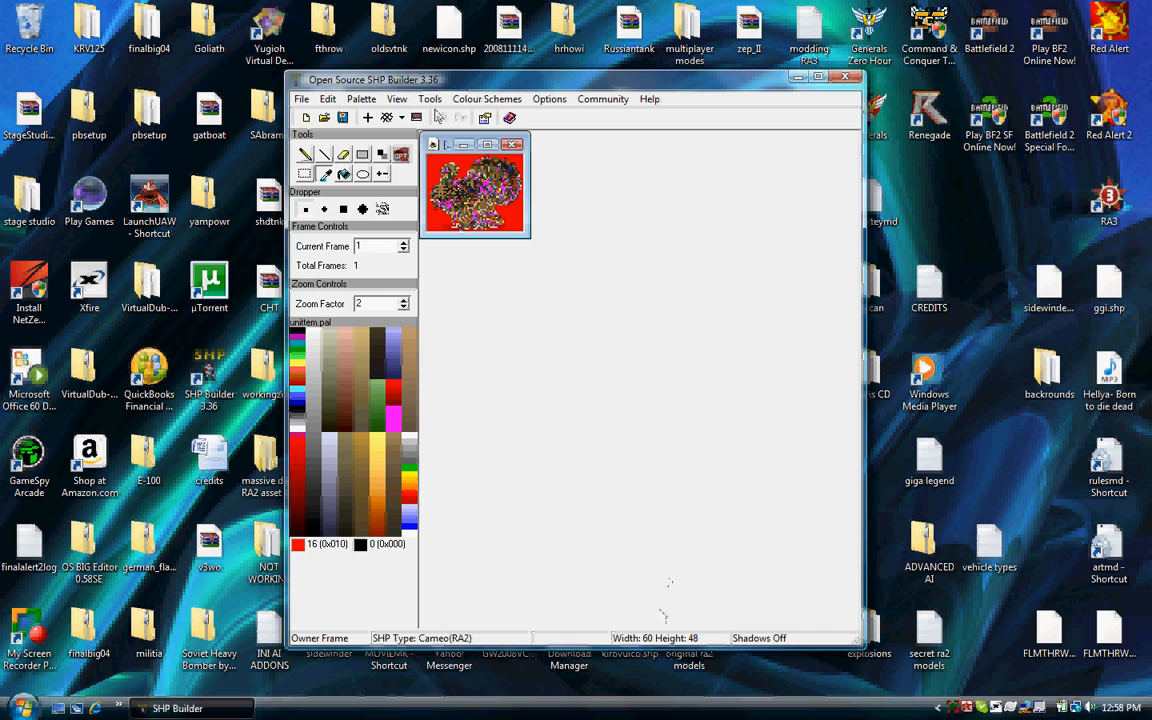
pyautogui.click(362, 98)
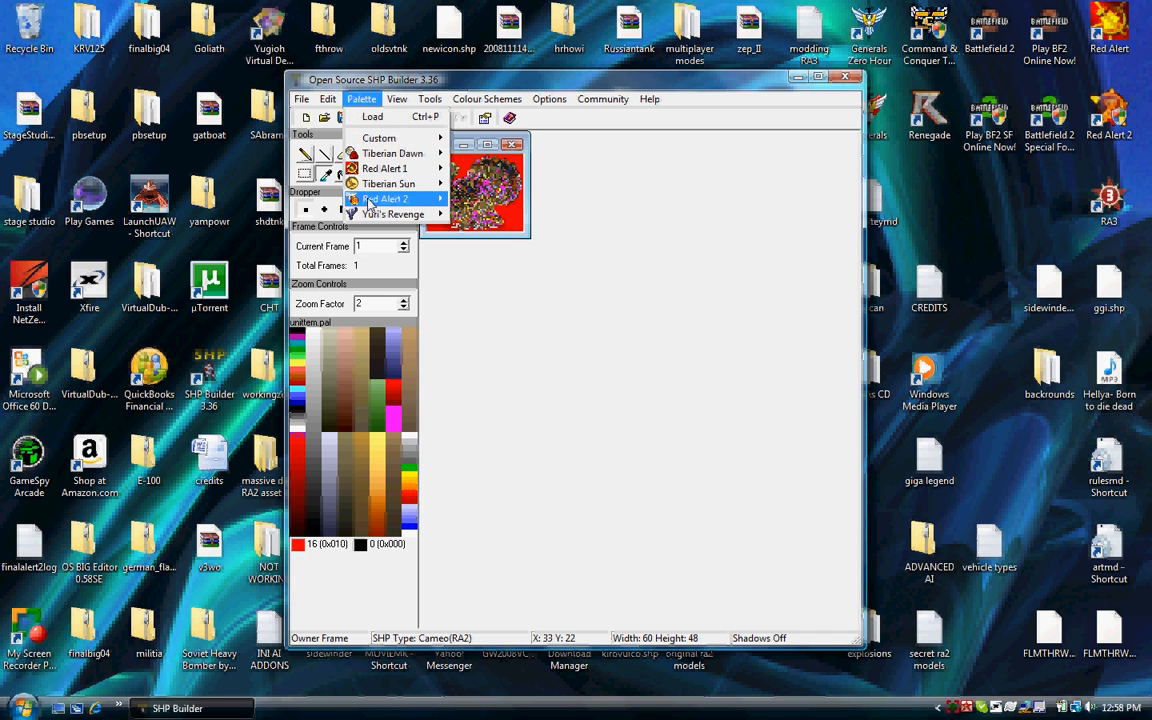
pyautogui.click(391, 198)
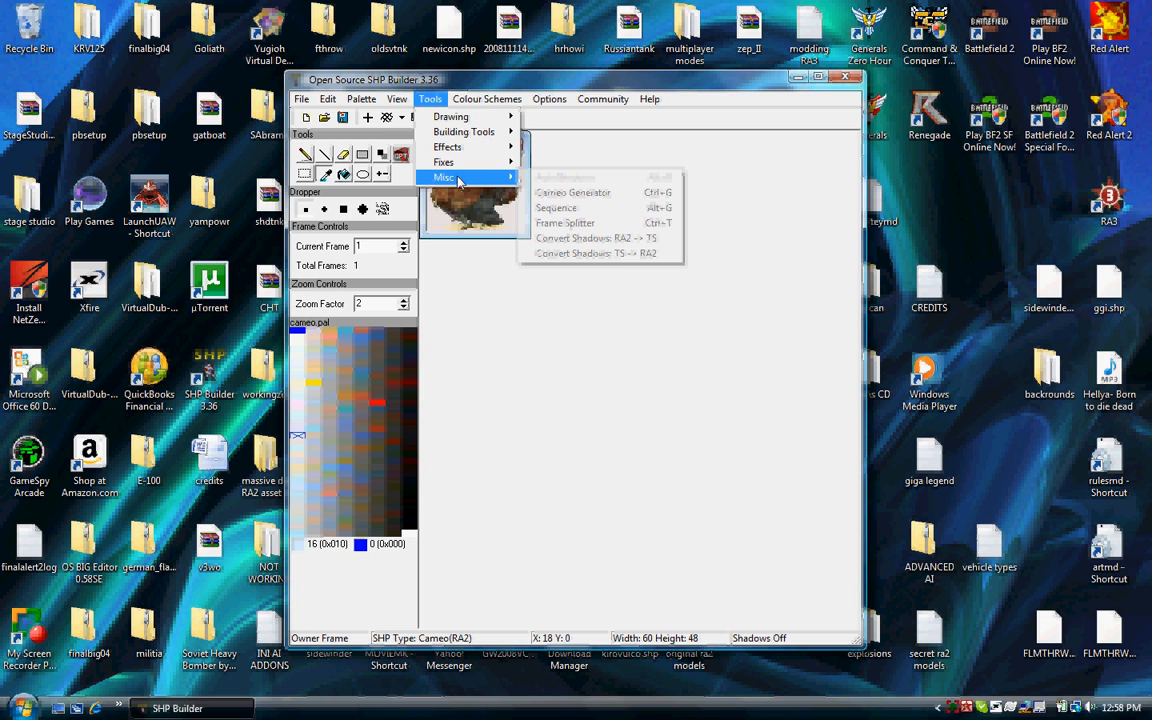
pyautogui.moveTo(573, 192)
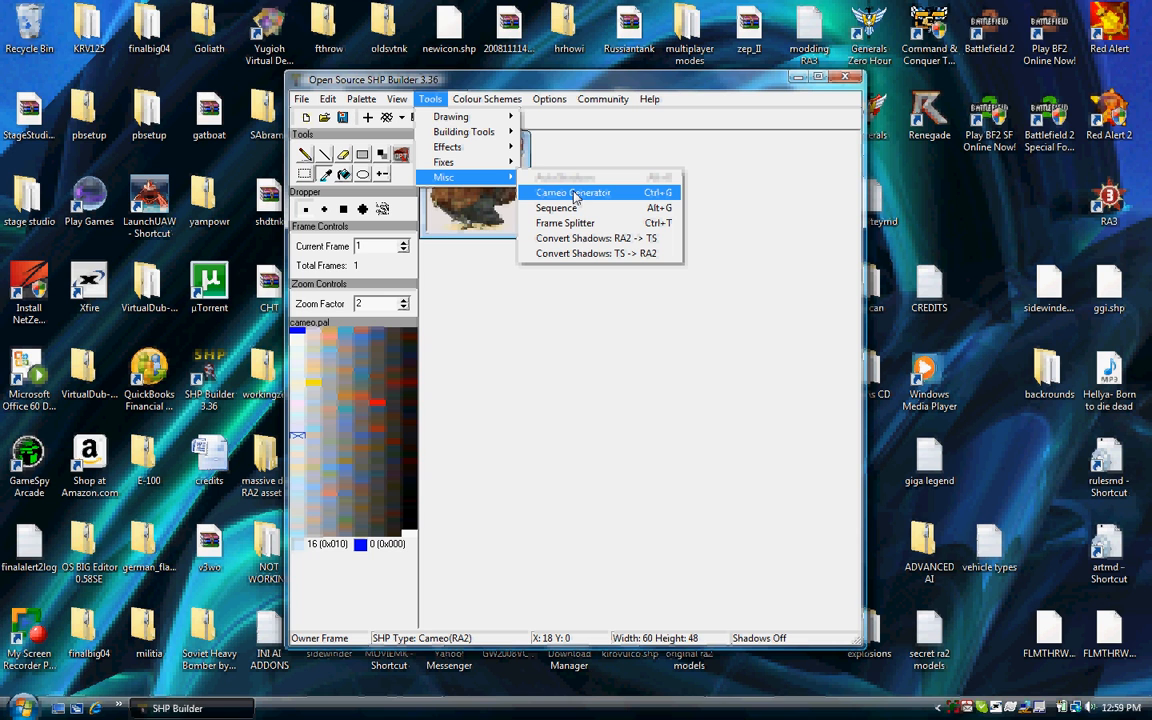
# Run Cameo Generator with text 'TURKEY' and Add Veteran Symbol ticked.
pyautogui.click(573, 192)
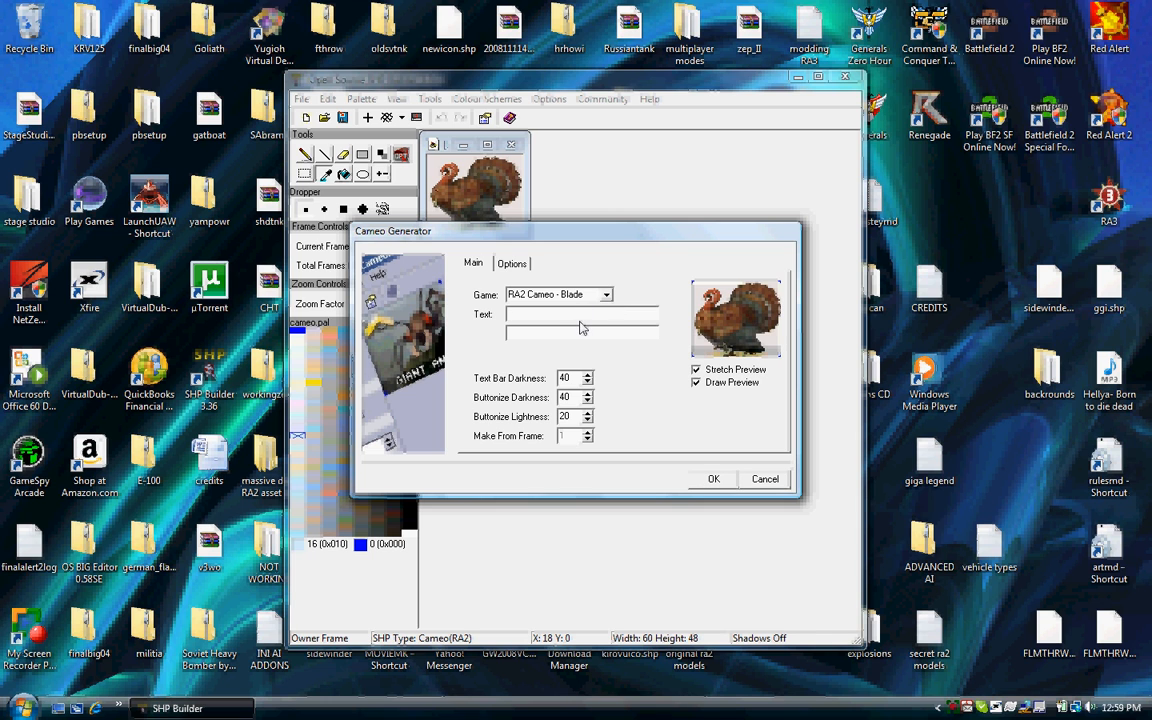
pyautogui.write('T')
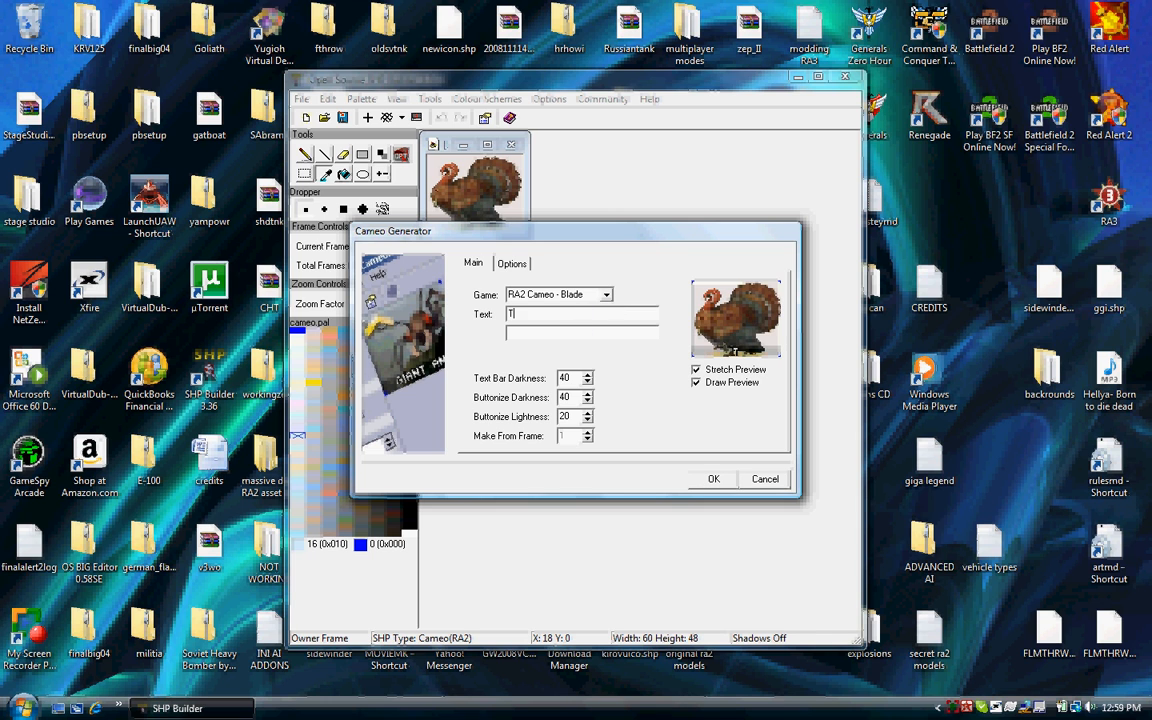
pyautogui.write('URKEY')
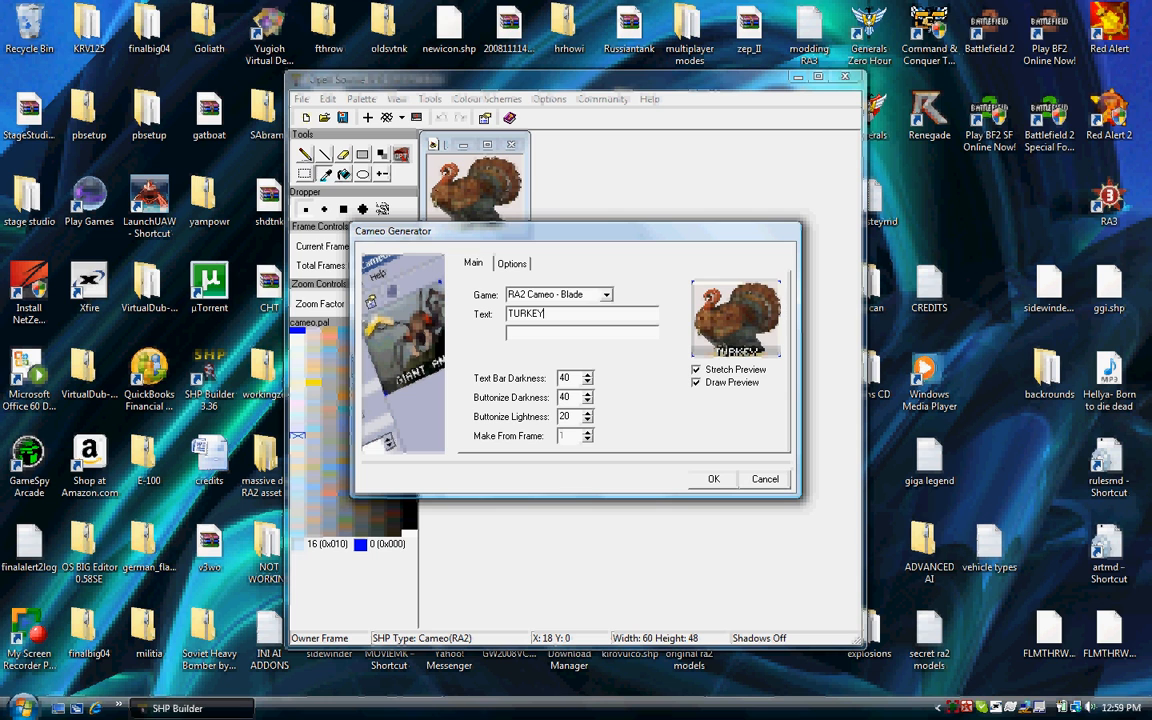
pyautogui.click(511, 263)
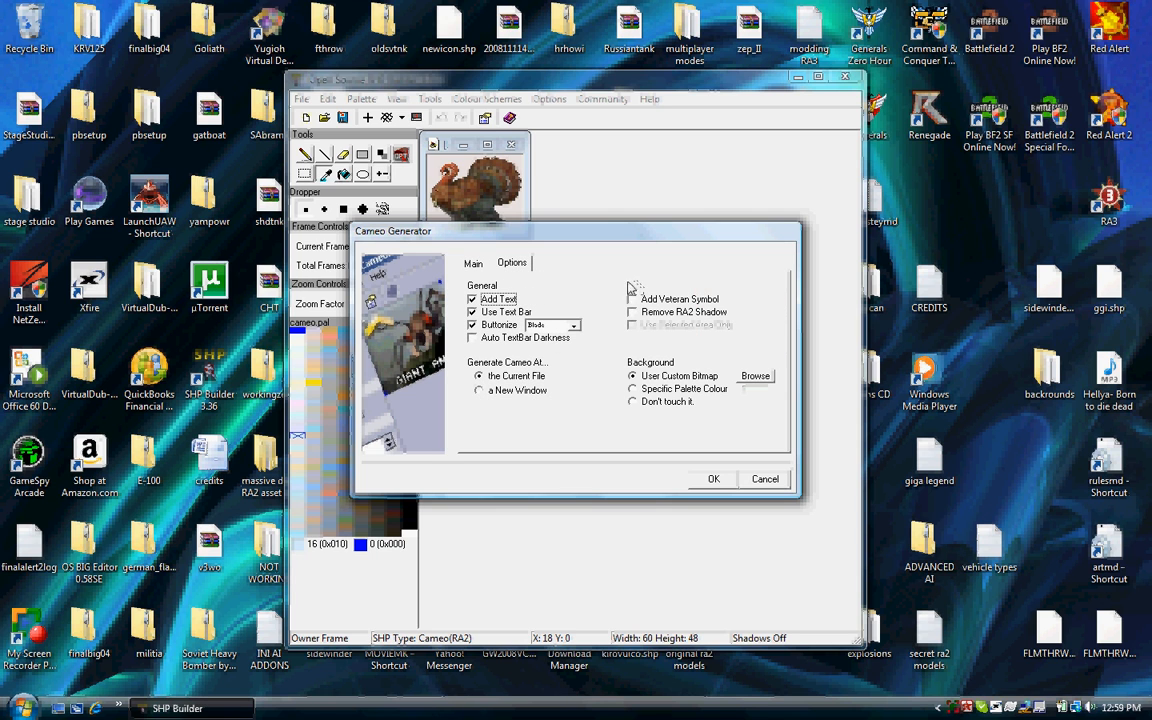
pyautogui.moveTo(655, 330)
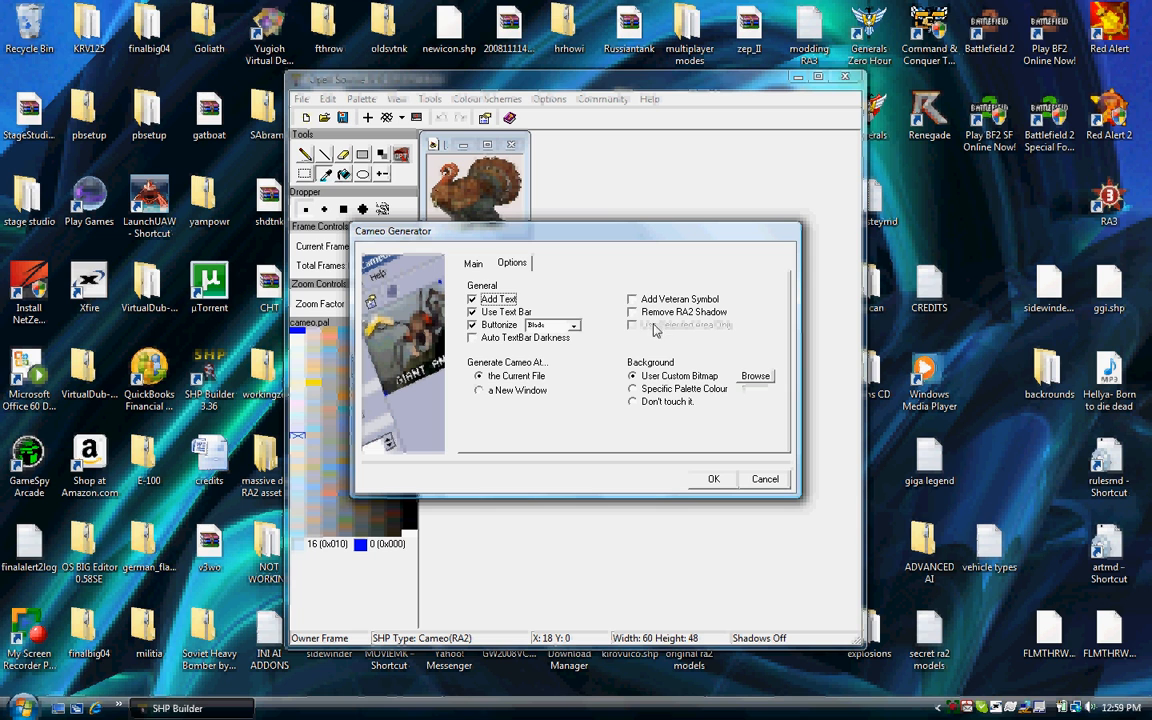
pyautogui.click(632, 299)
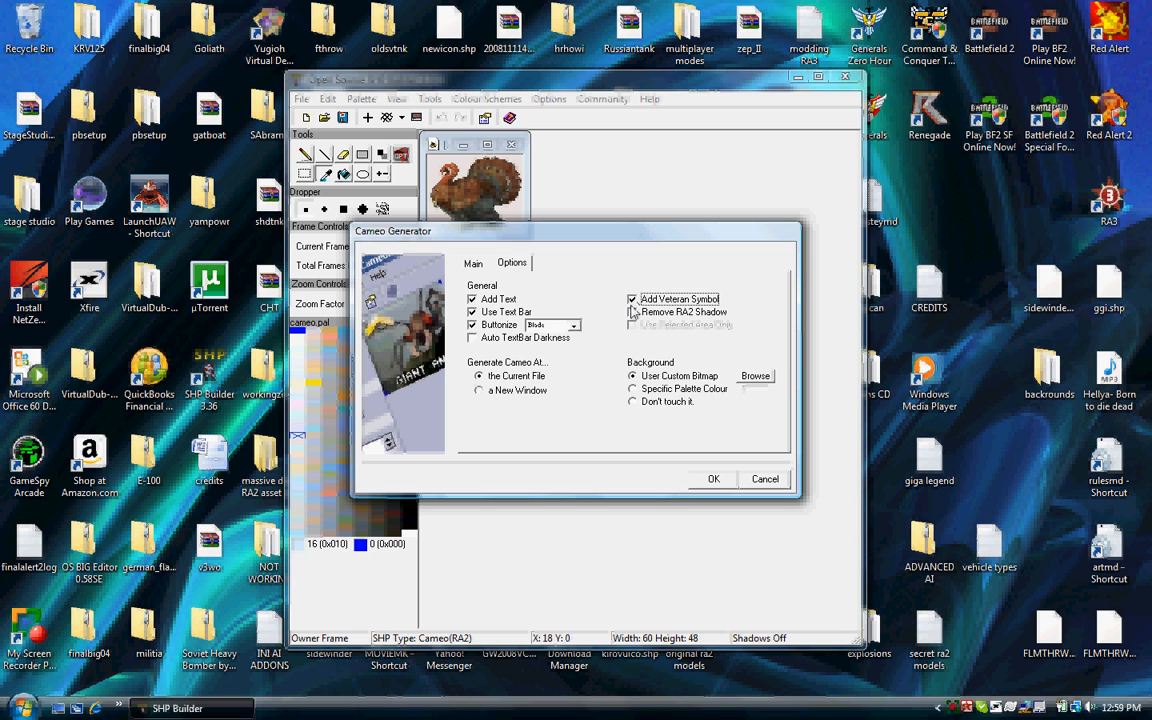
pyautogui.click(713, 478)
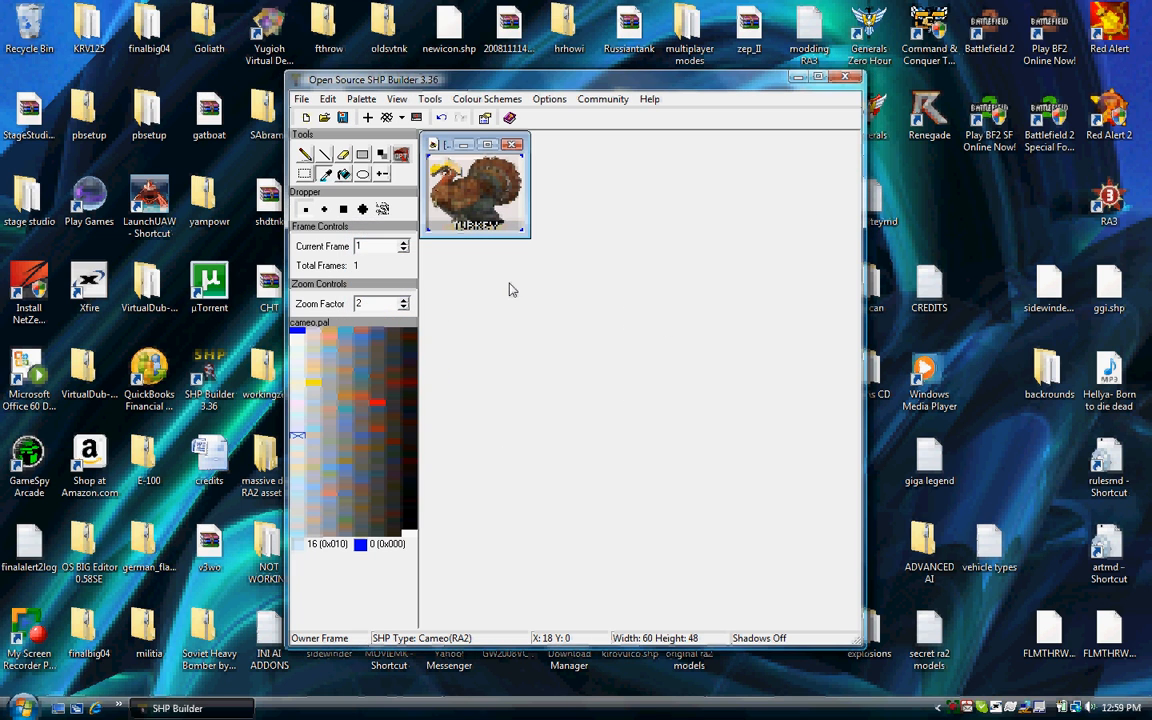
pyautogui.moveTo(463, 185)
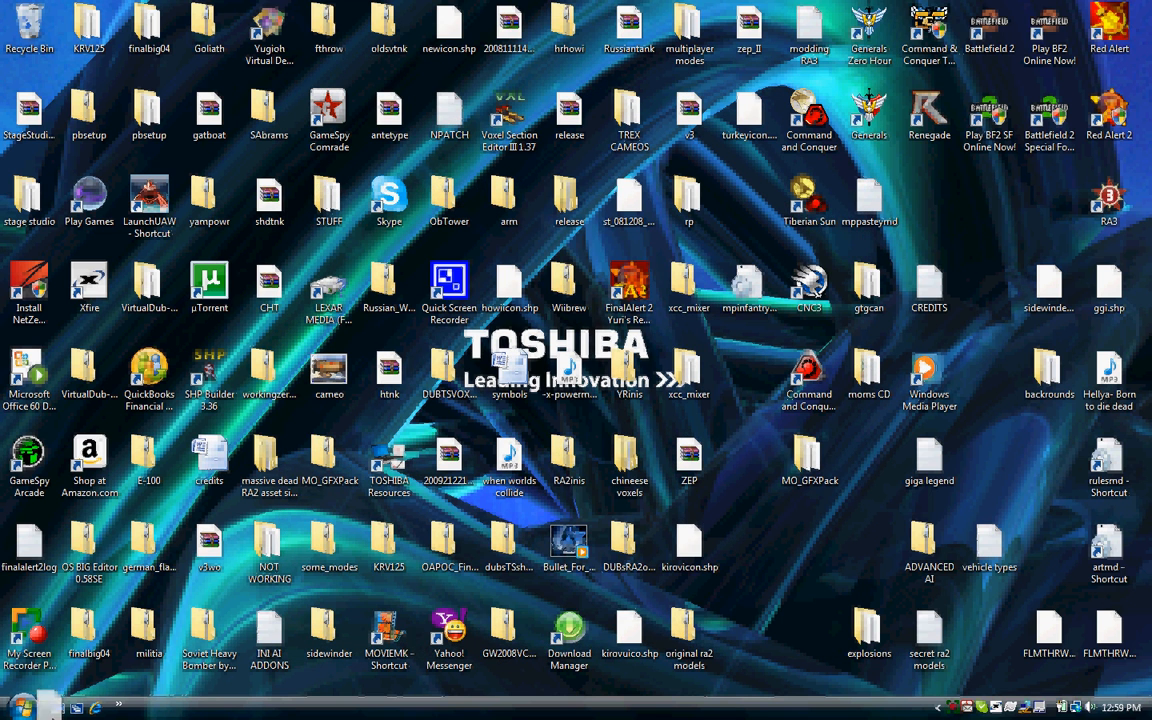
# Close SHP Builder and click among the desktop icons, including turkeyicon.
pyautogui.click(20, 705)
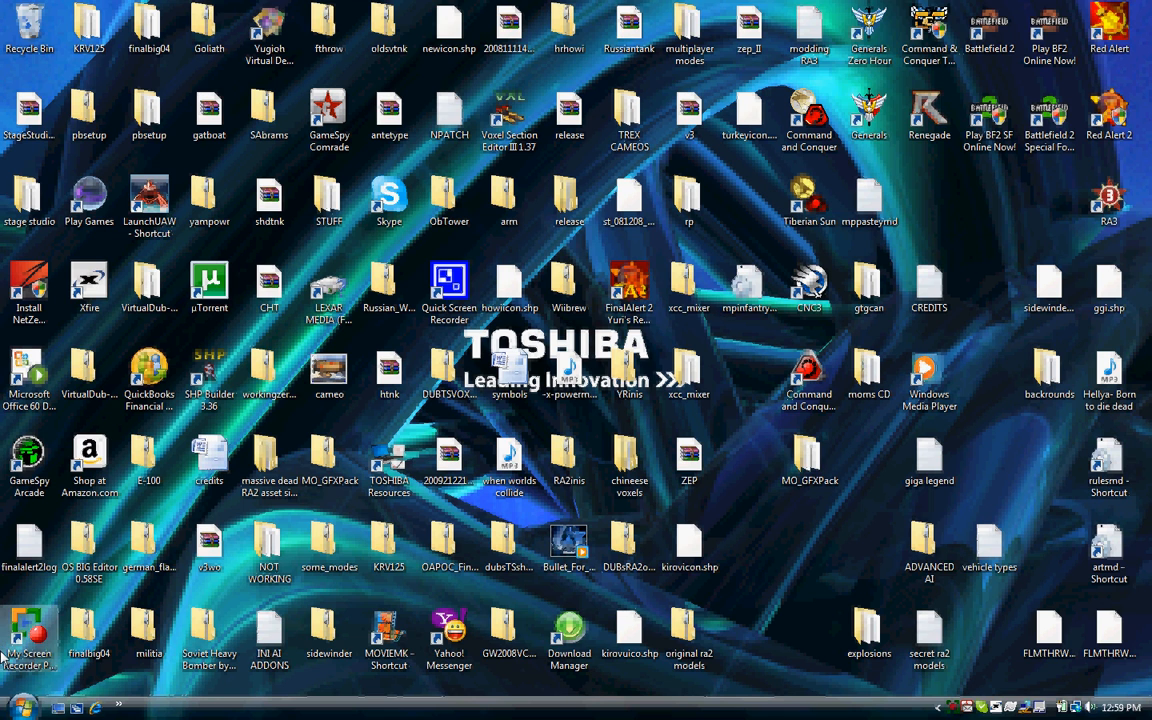
pyautogui.moveTo(878, 255)
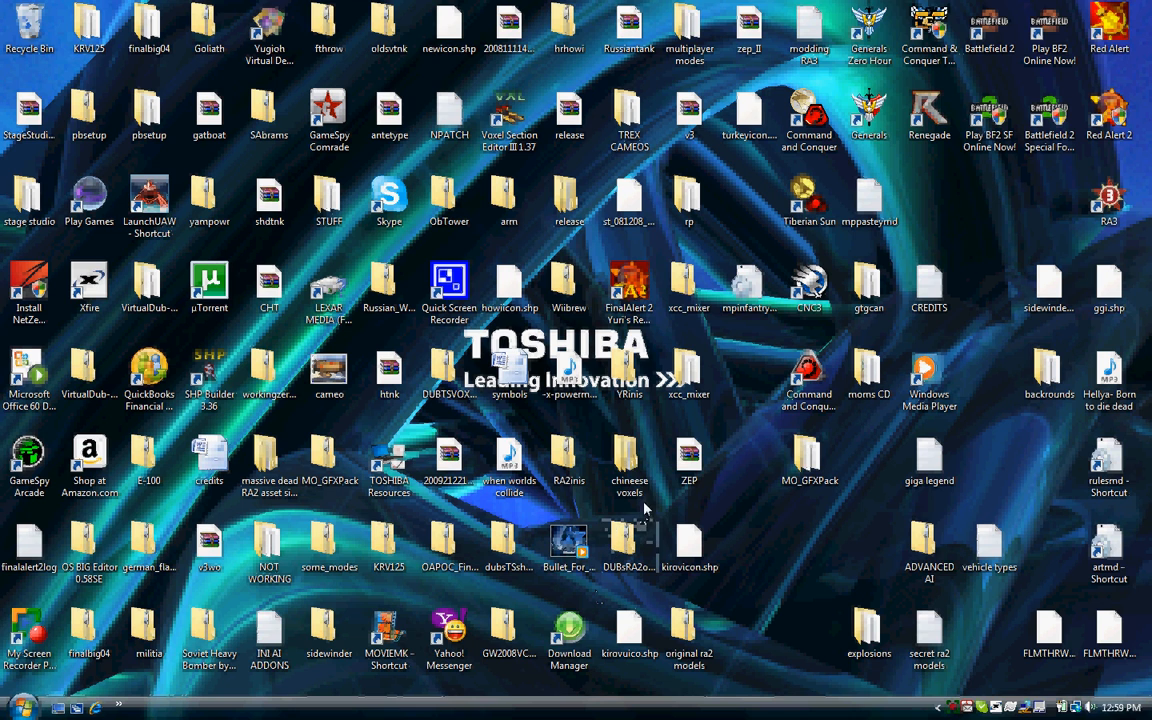
pyautogui.click(629, 460)
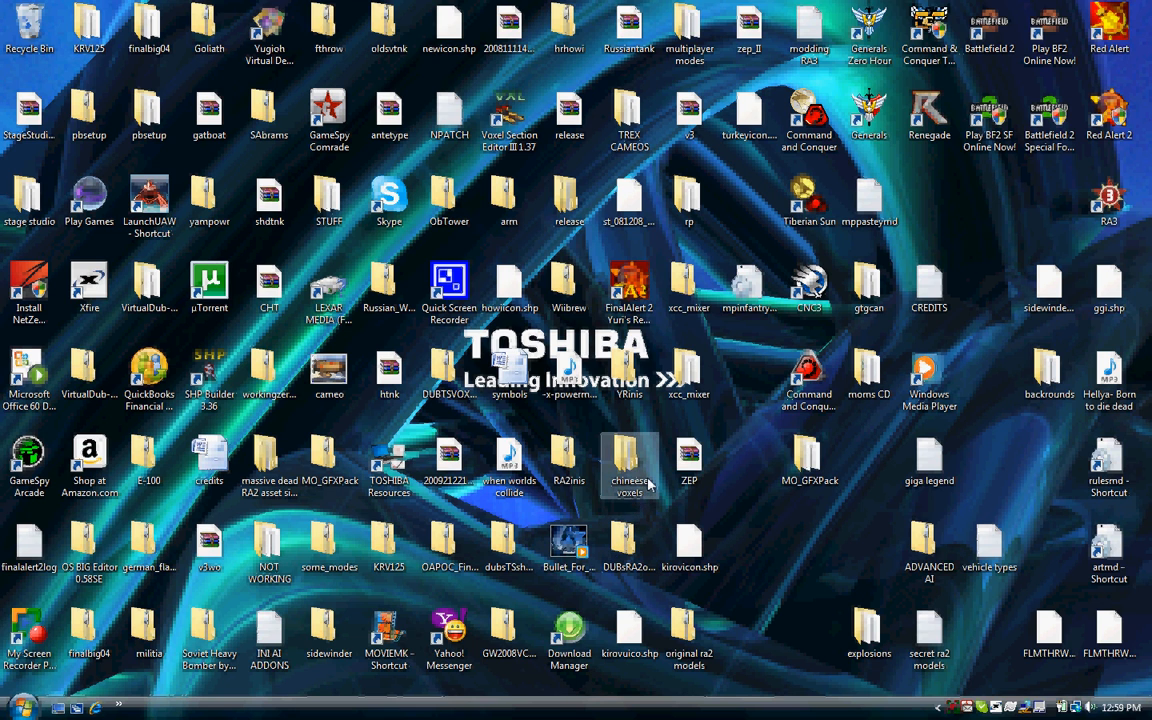
pyautogui.click(689, 460)
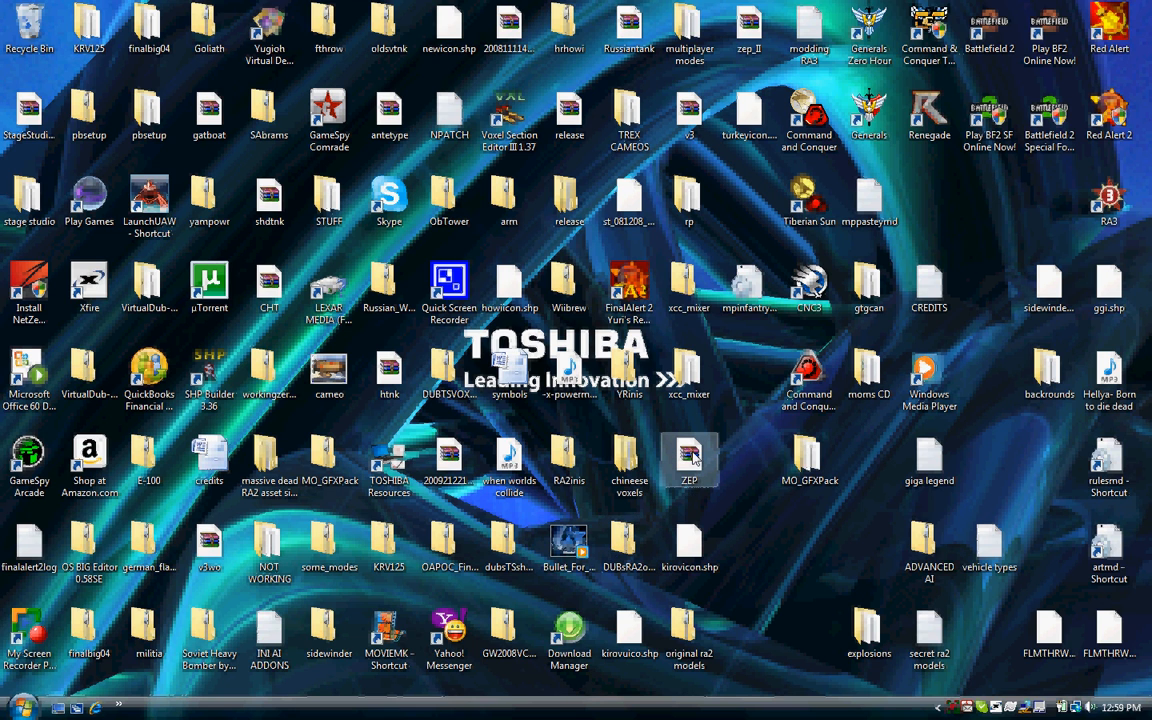
pyautogui.click(735, 158)
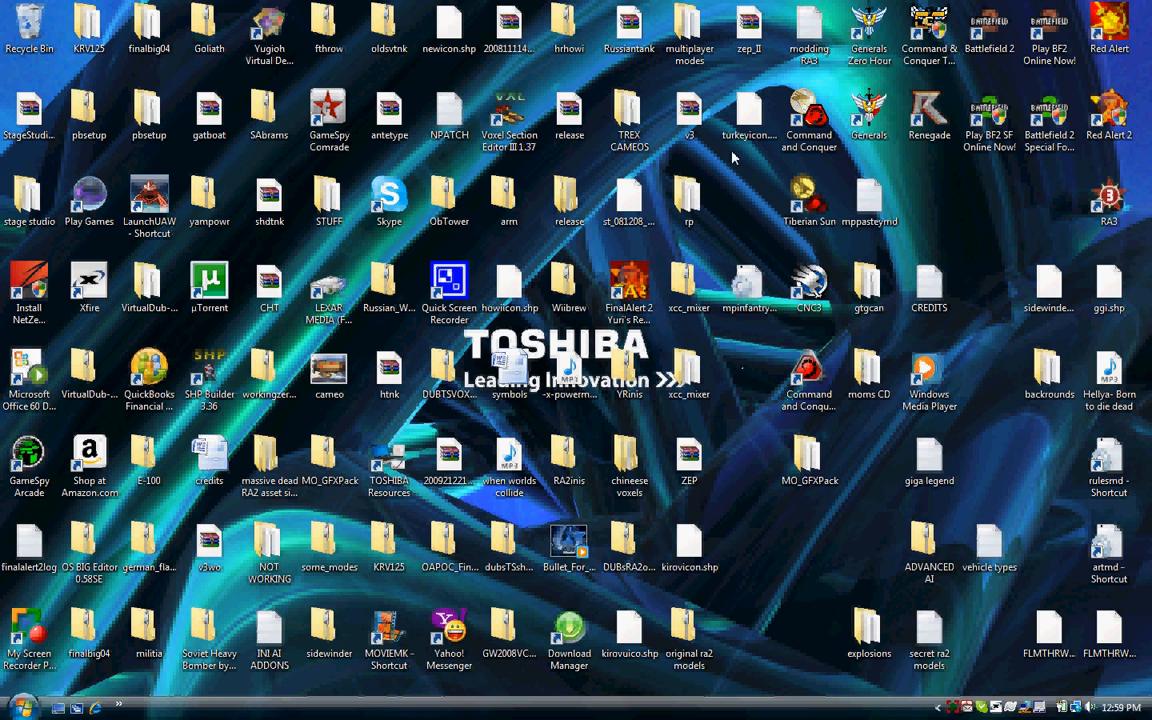
pyautogui.moveTo(717, 162)
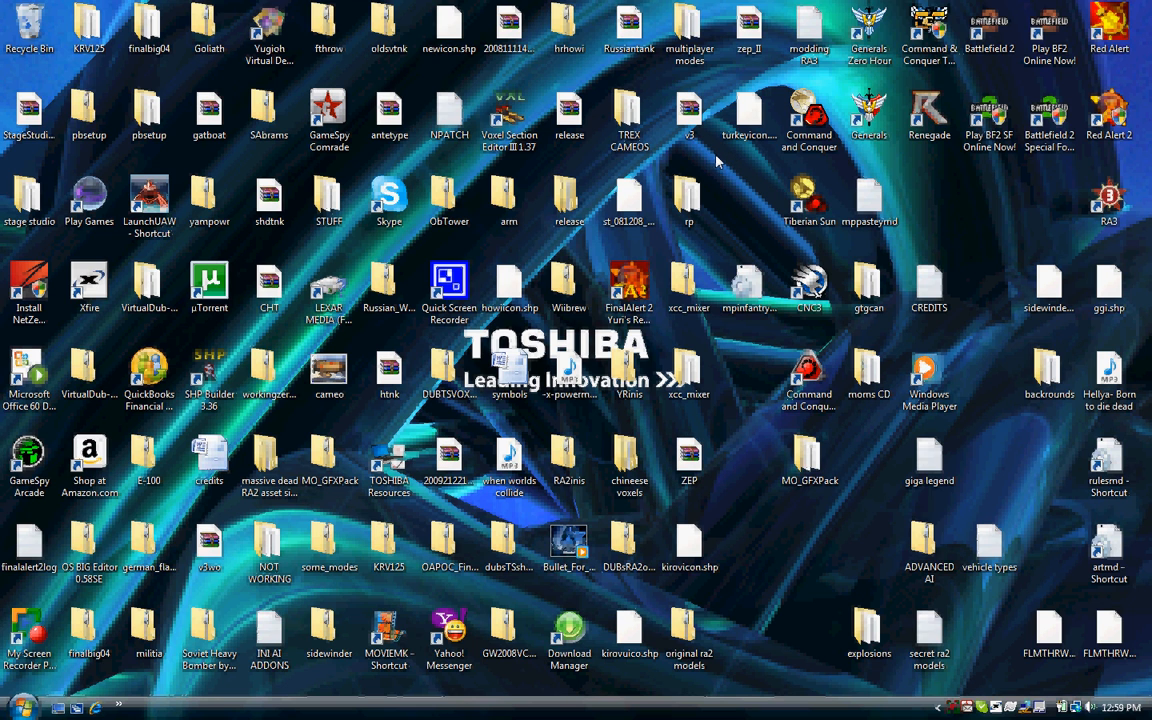
pyautogui.moveTo(735, 168)
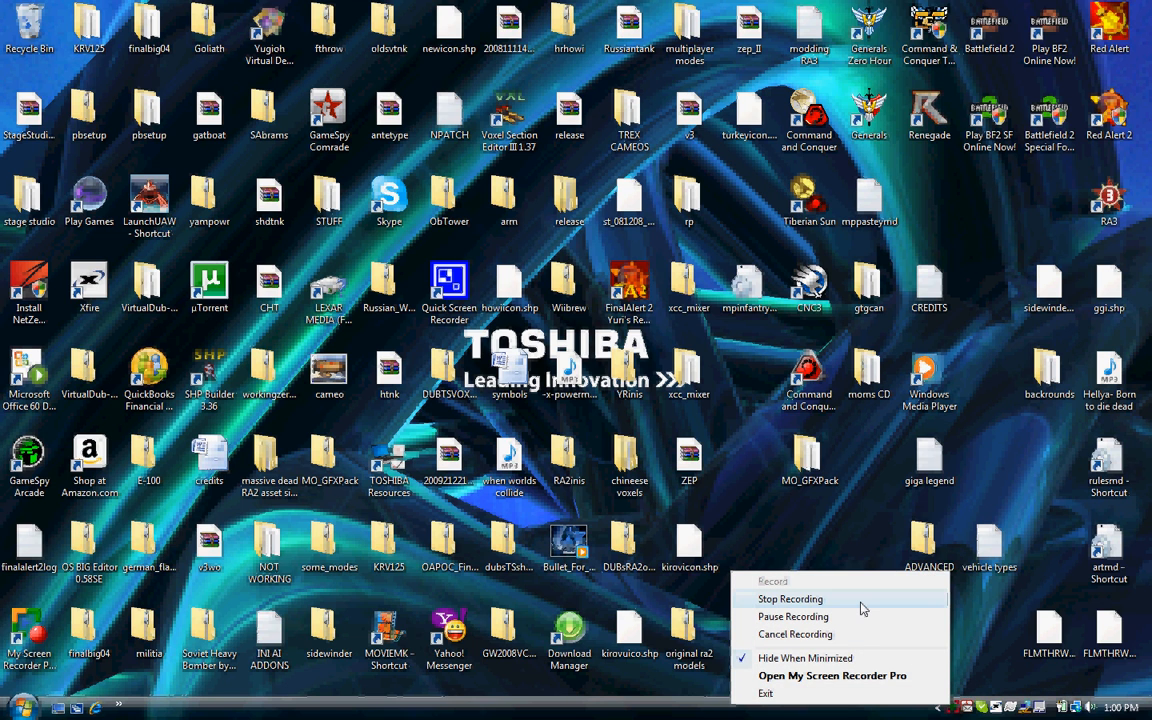
pyautogui.moveTo(845, 608)
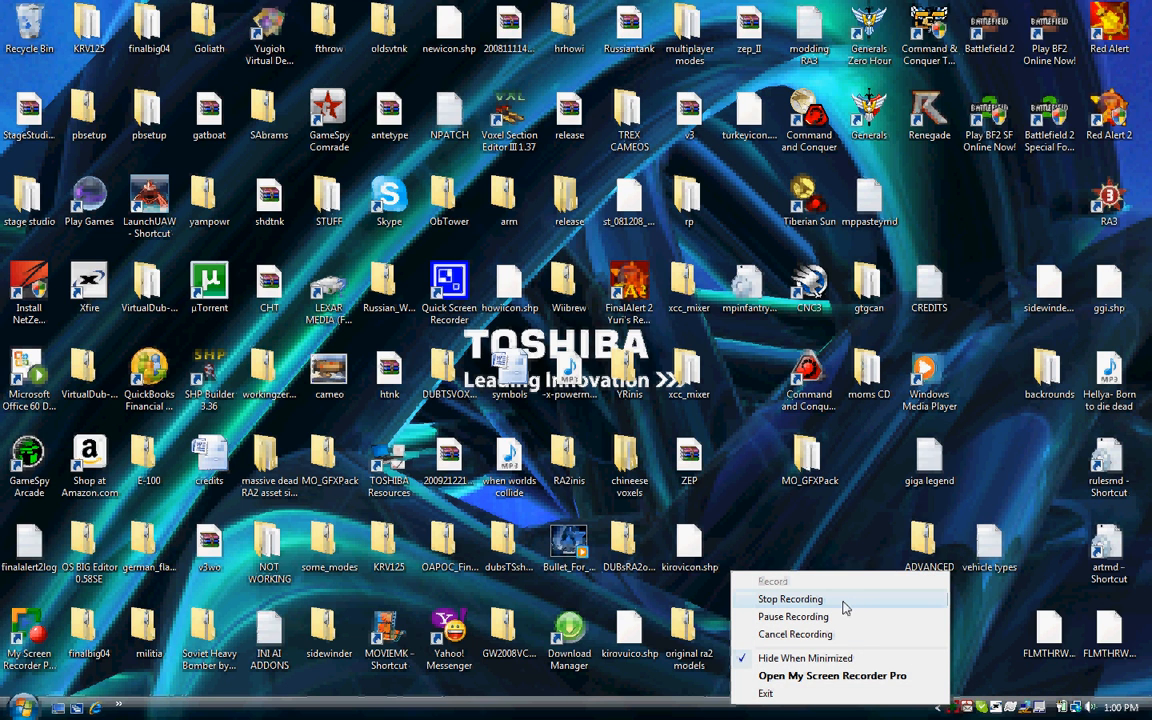